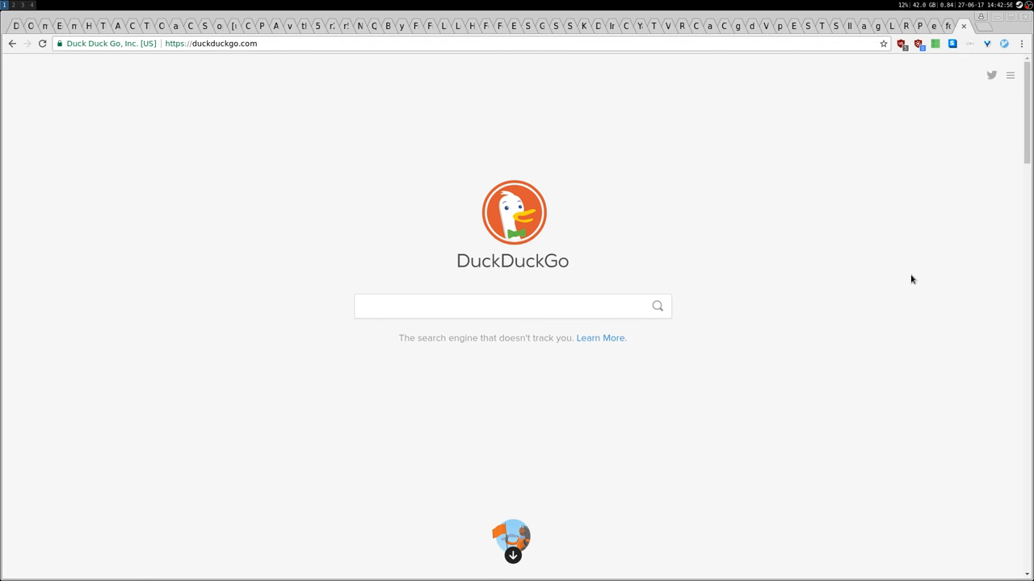
Focus the homepage search box and scroll down through the DuckDuckGo homepage.
click(512, 307)
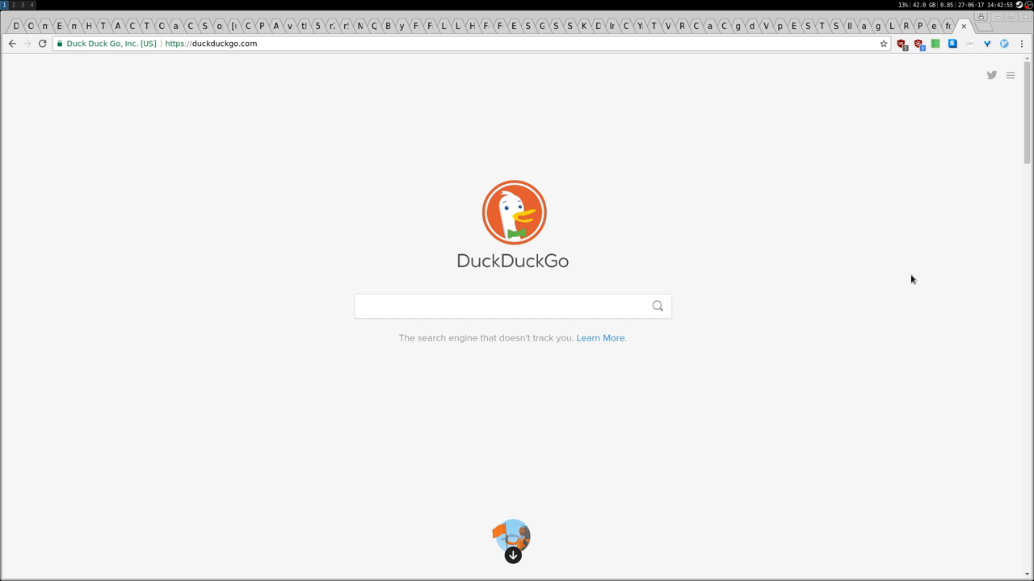
click(501, 307)
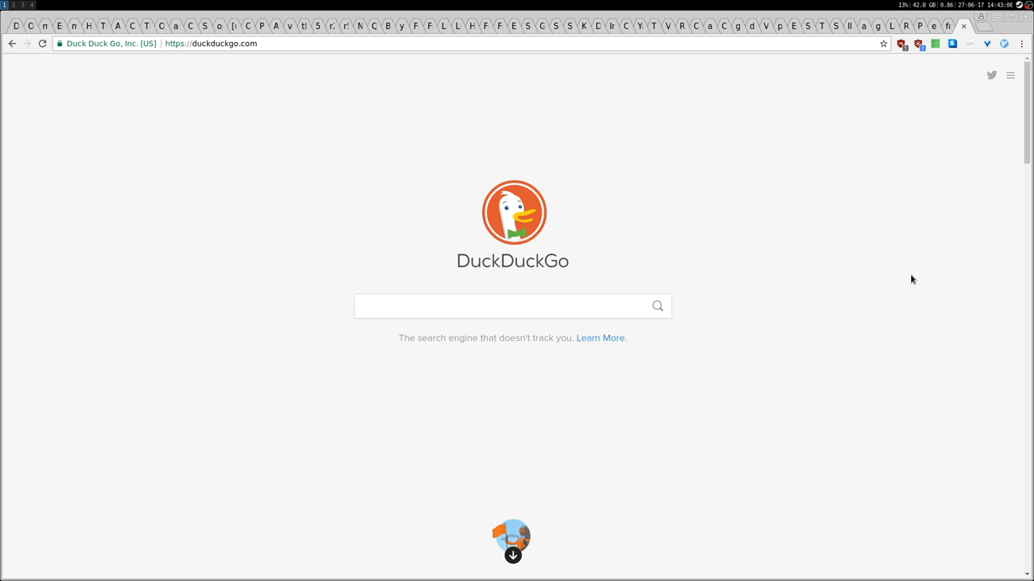
mouse_move(189, 61)
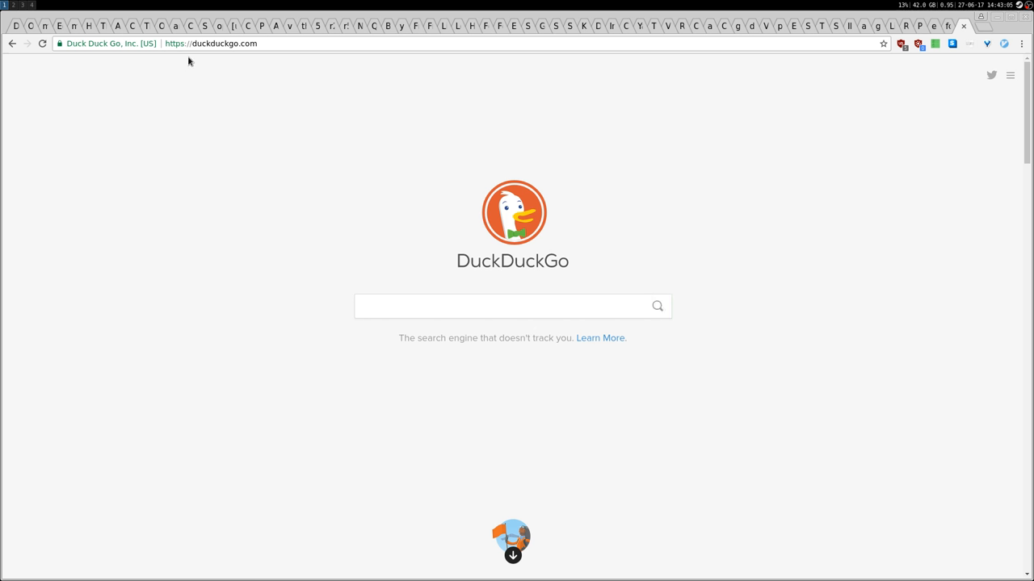
click(512, 307)
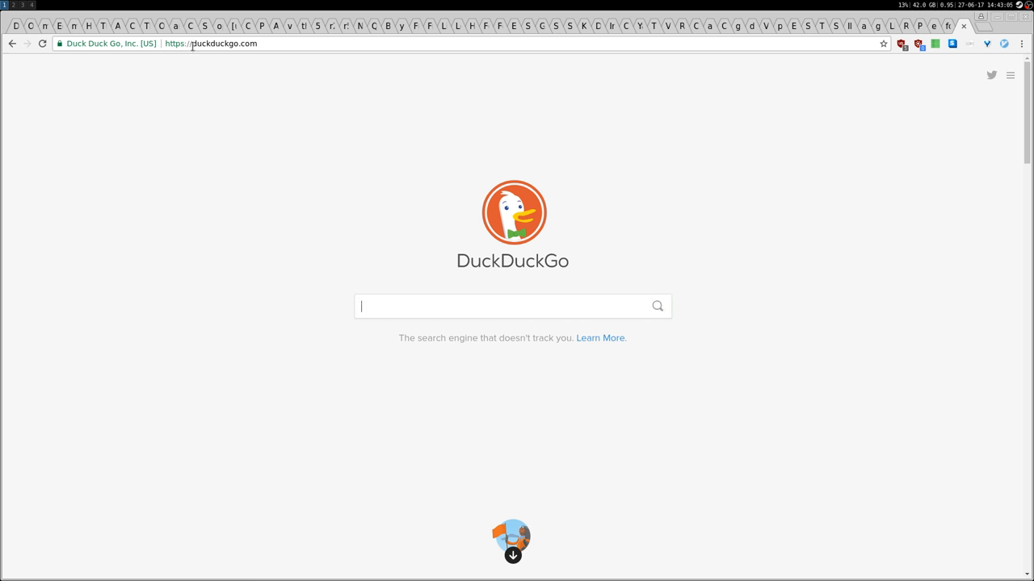
mouse_move(726, 213)
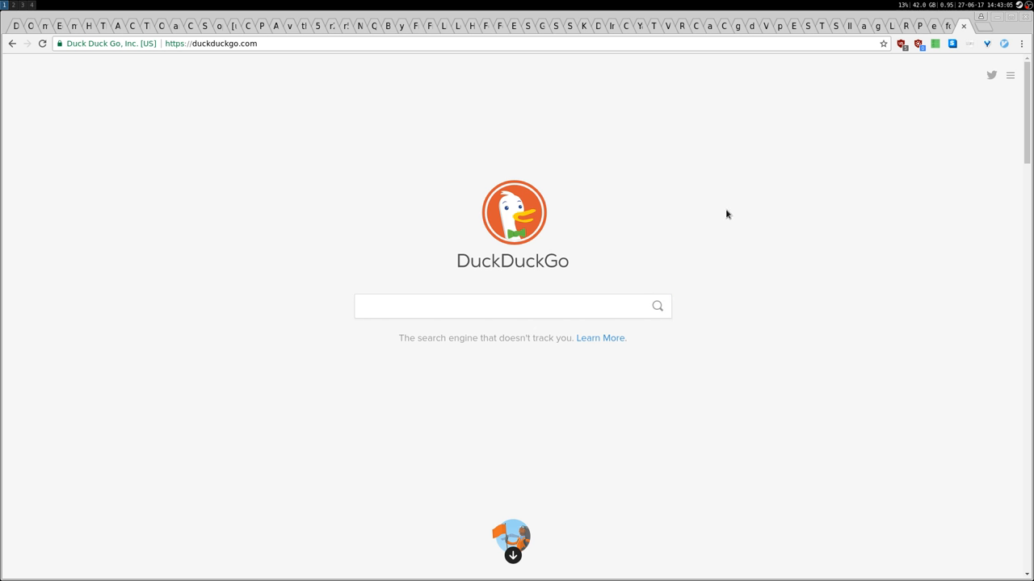
mouse_move(754, 306)
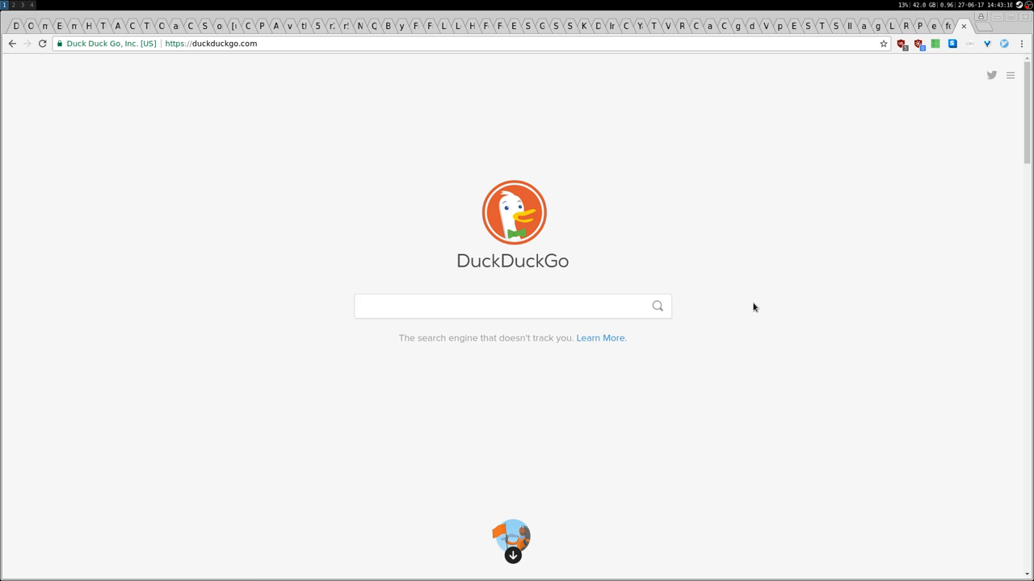
click(514, 307)
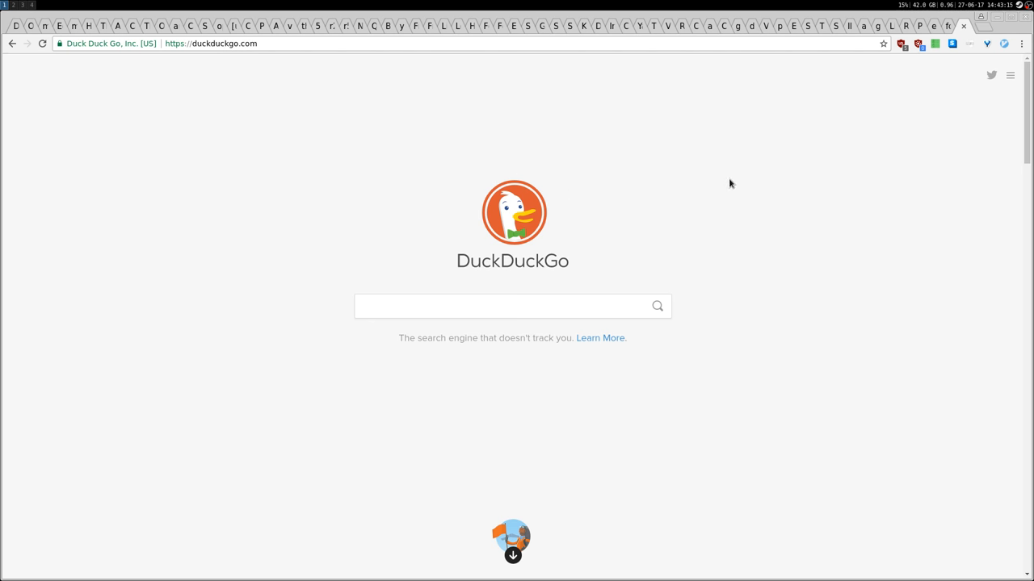
scroll(down, 3)
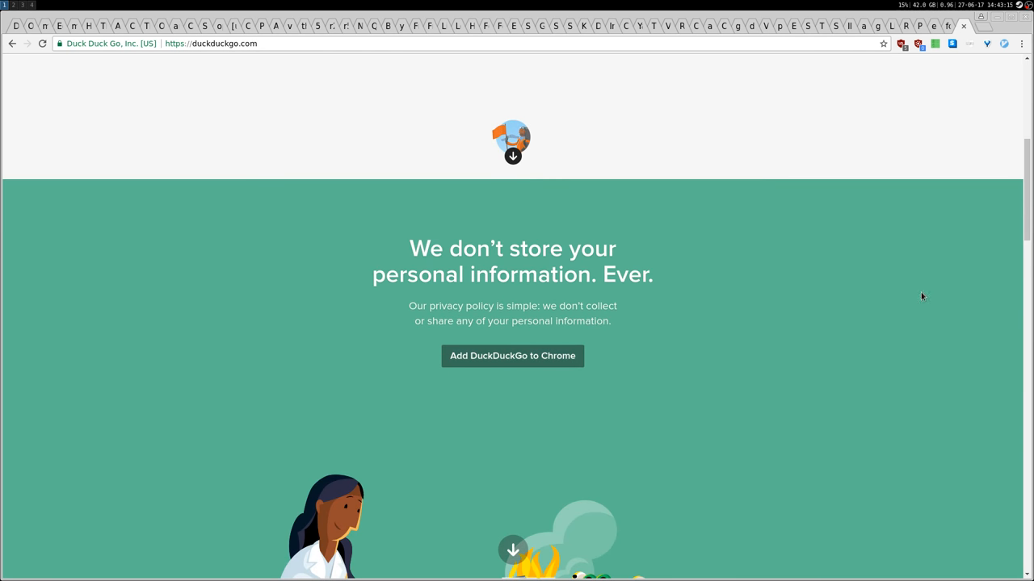
scroll(down, 3)
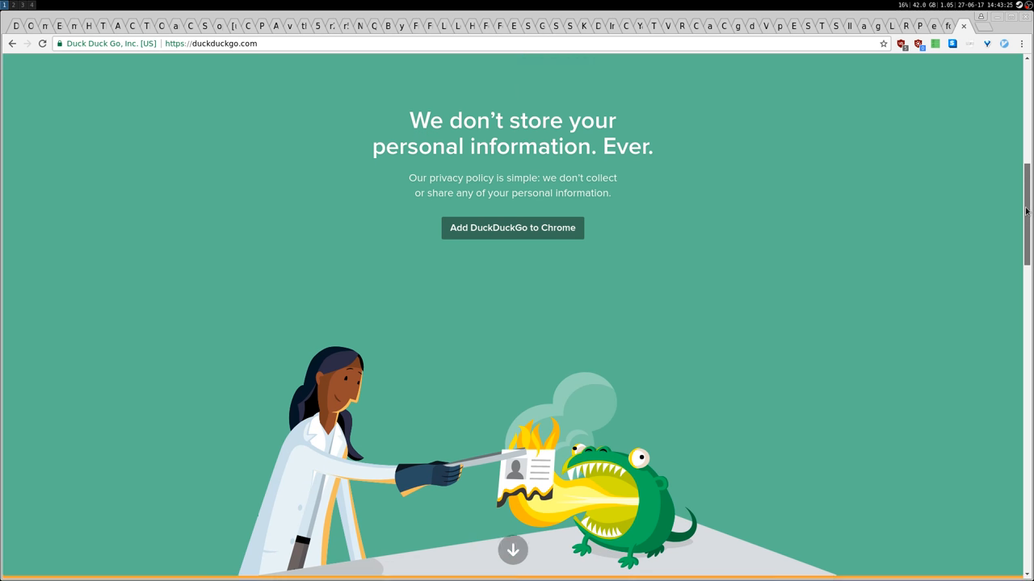
scroll(down, 3)
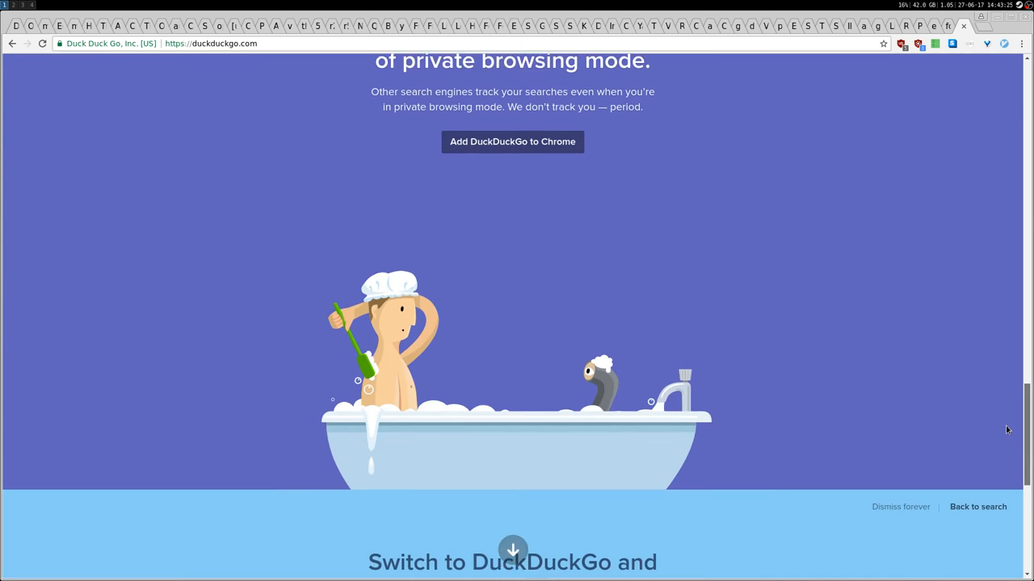
scroll(down, 3)
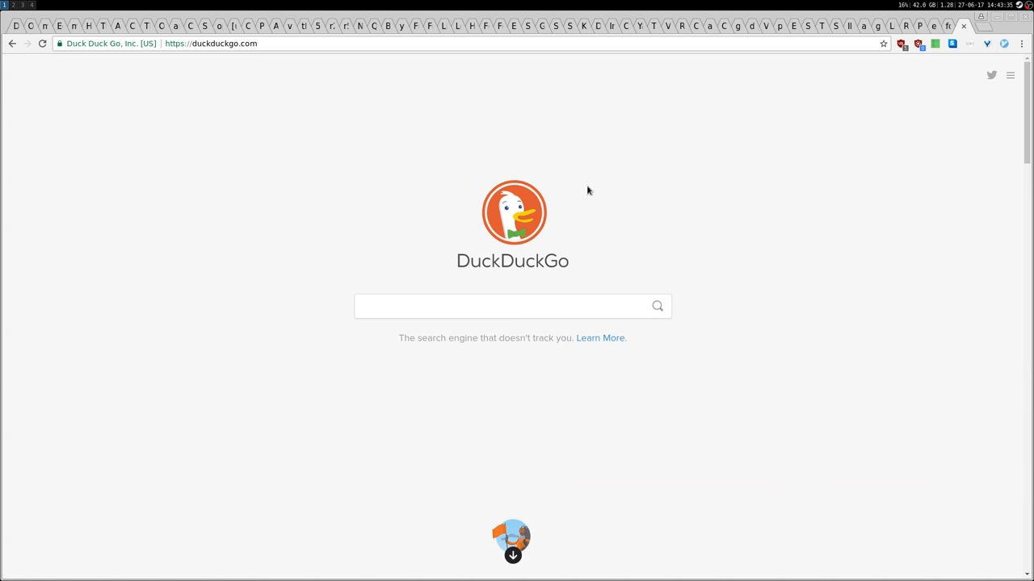
Glance at the side menu, then run a search for linux from the search box.
click(1010, 76)
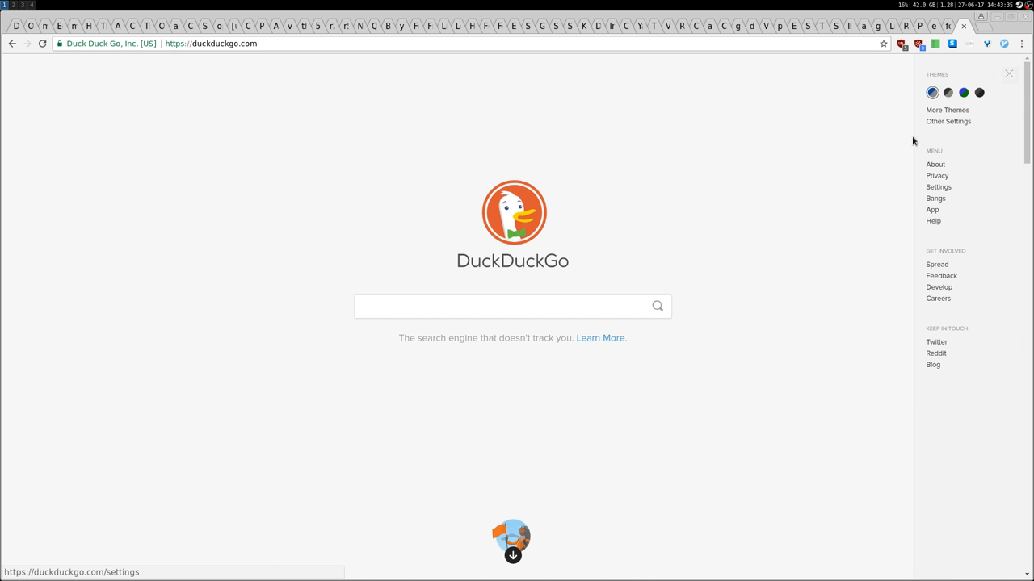
mouse_move(927, 249)
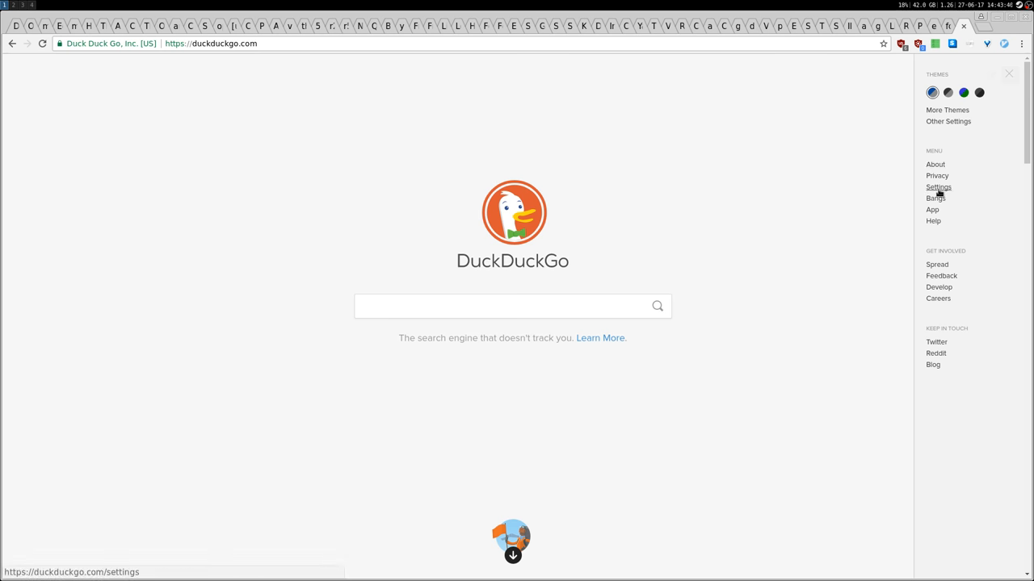
click(1008, 74)
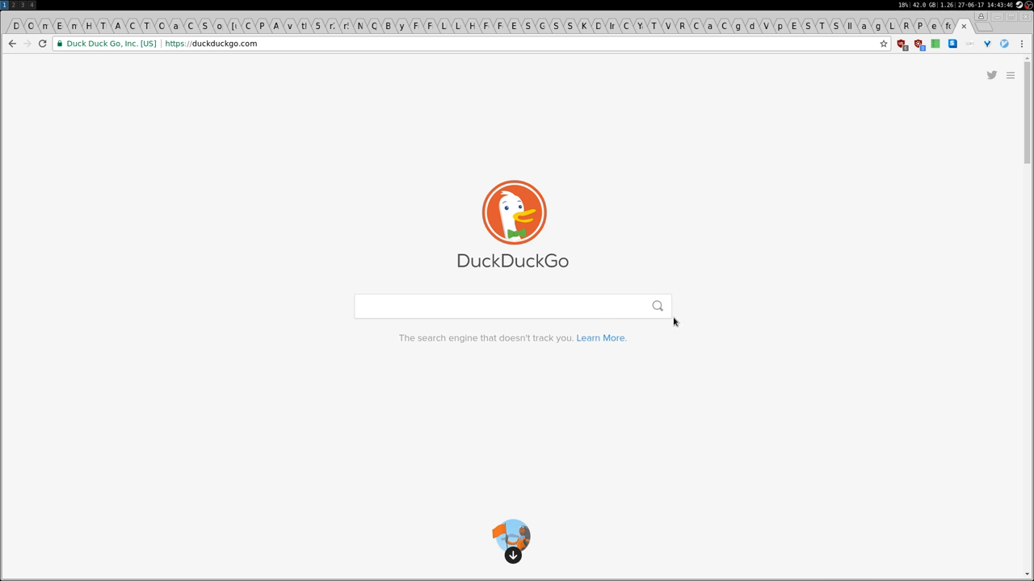
mouse_move(678, 286)
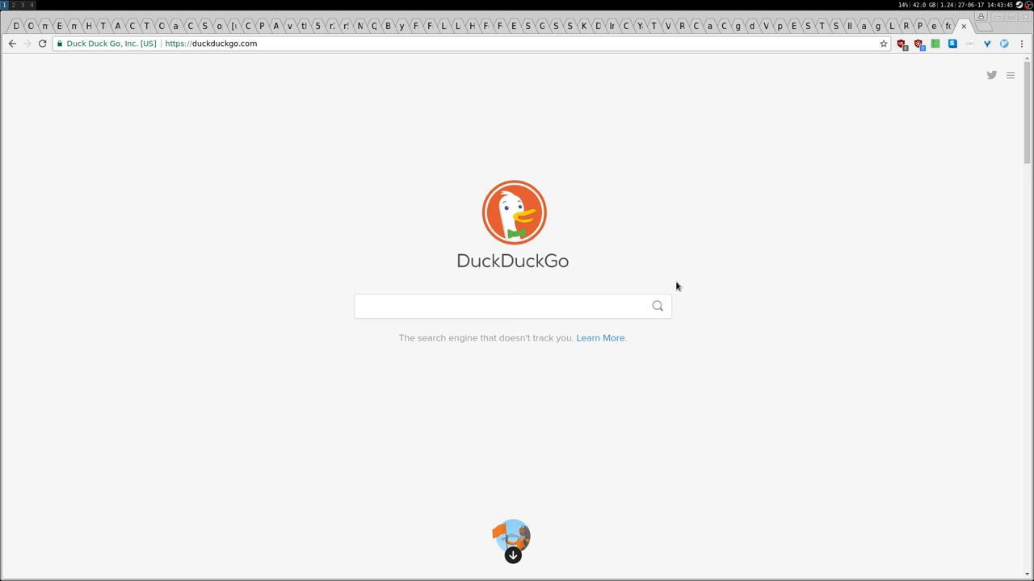
click(512, 307)
text(linux)
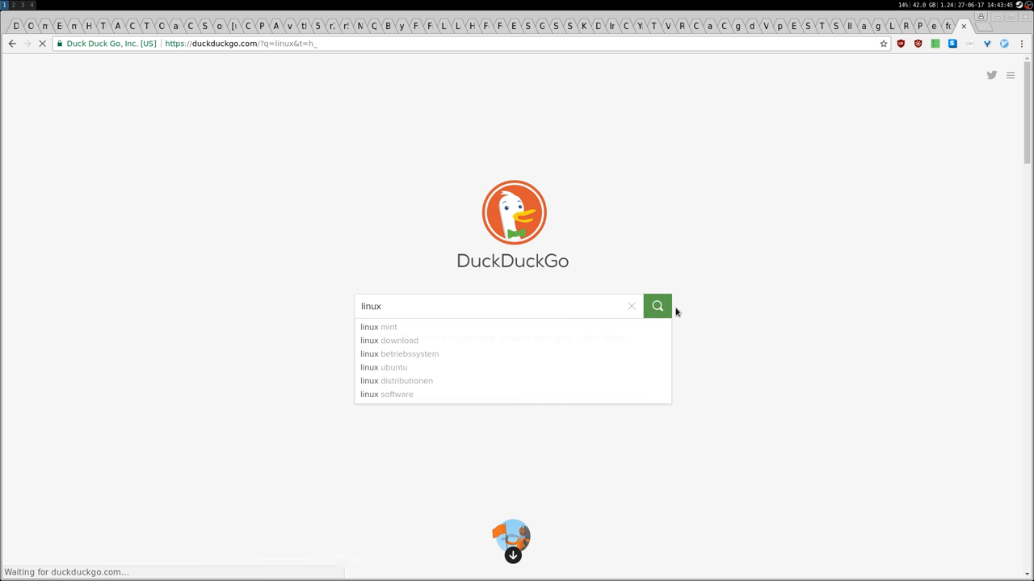
click(656, 307)
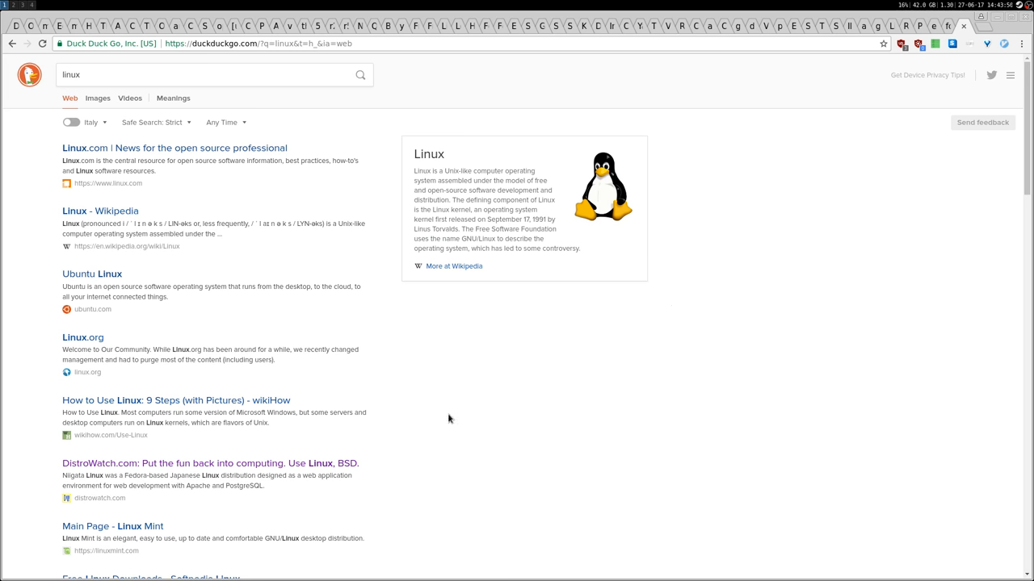
mouse_move(29, 176)
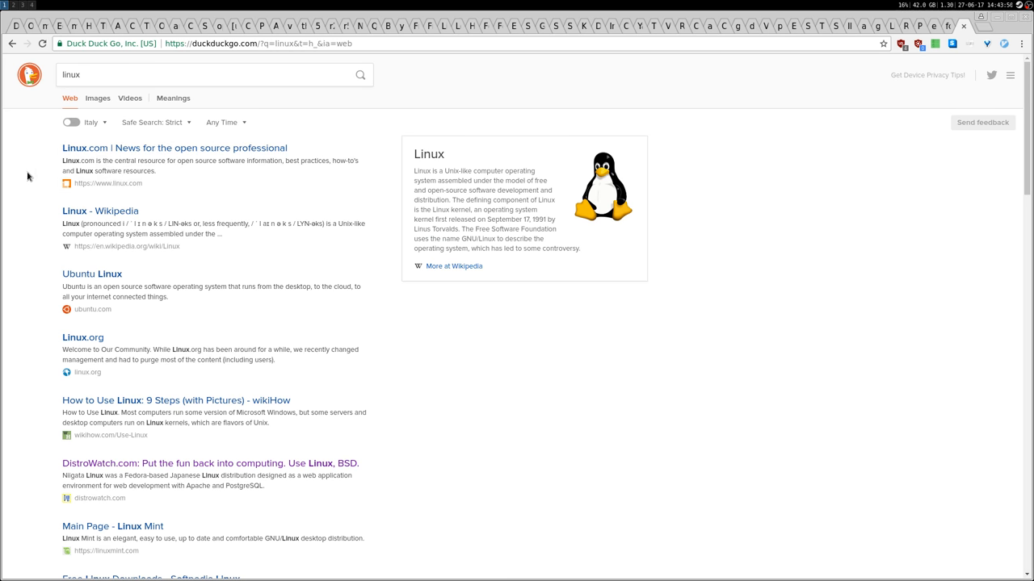
mouse_move(3, 194)
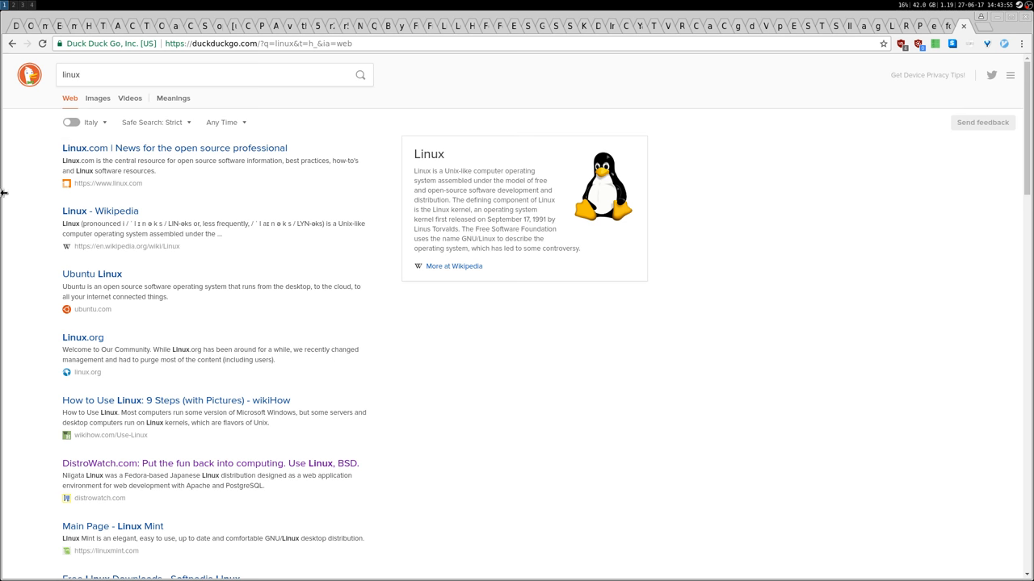
mouse_move(100, 210)
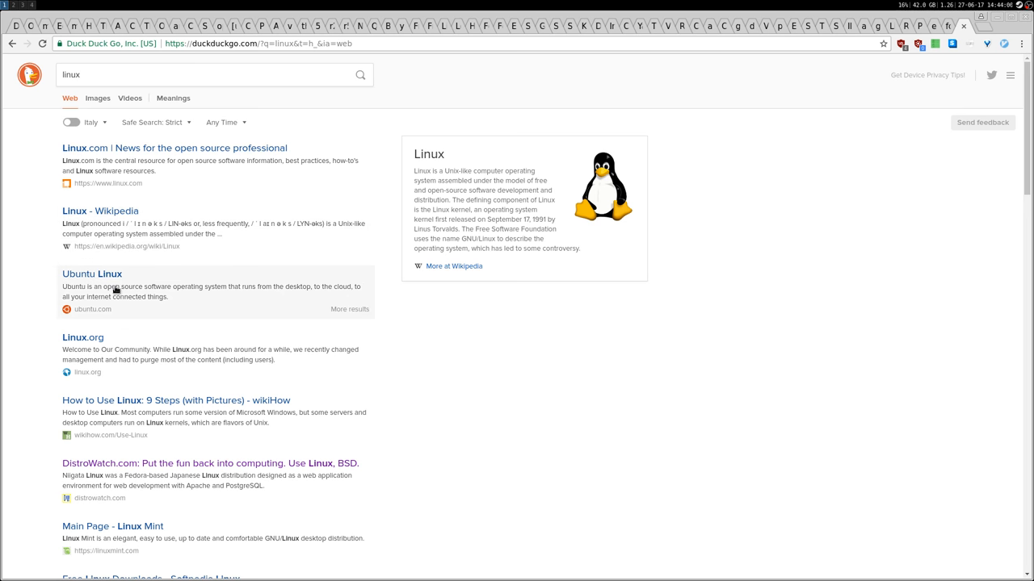
mouse_move(90, 274)
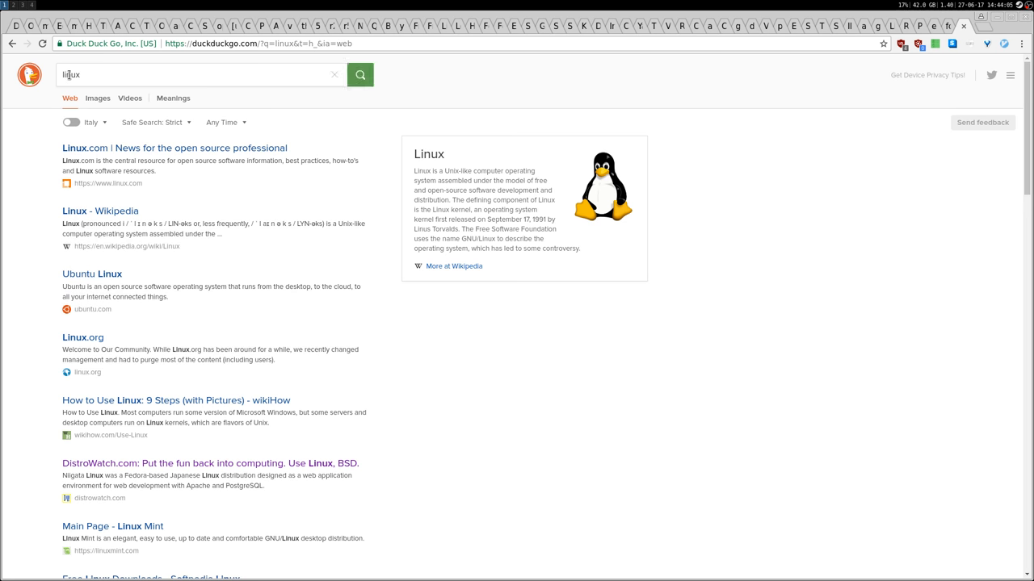
mouse_move(92, 275)
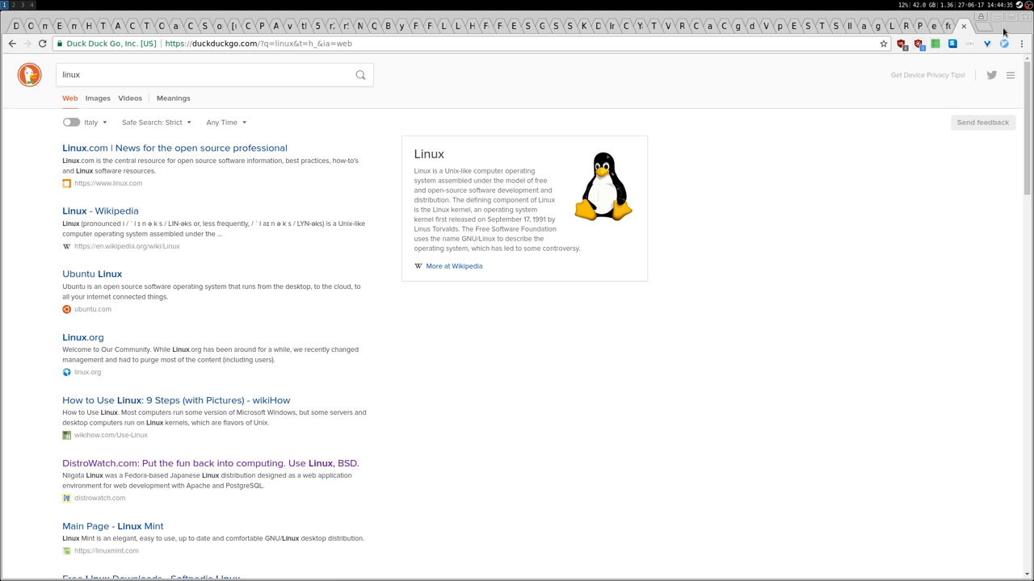
mouse_move(772, 310)
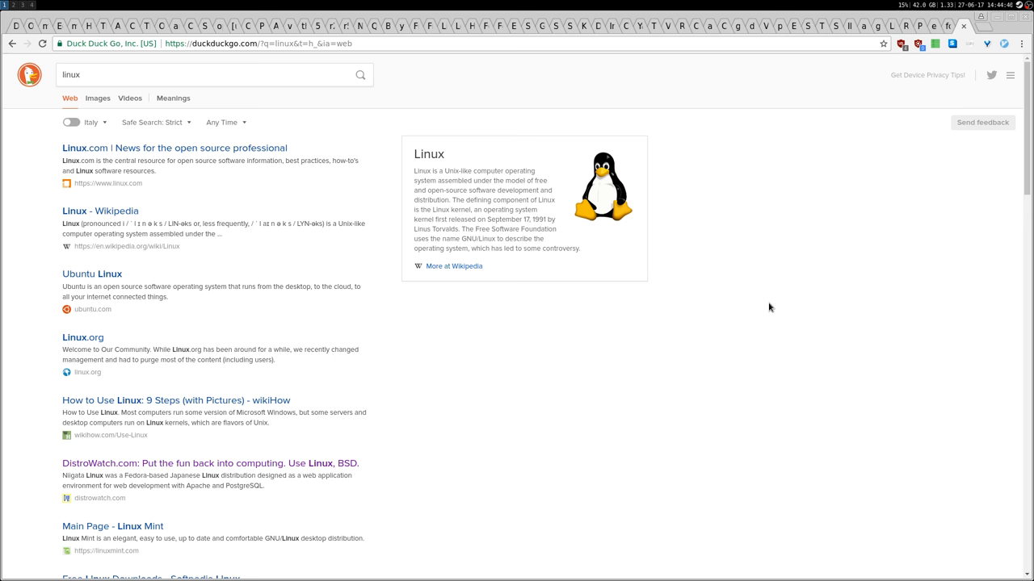
mouse_move(350, 346)
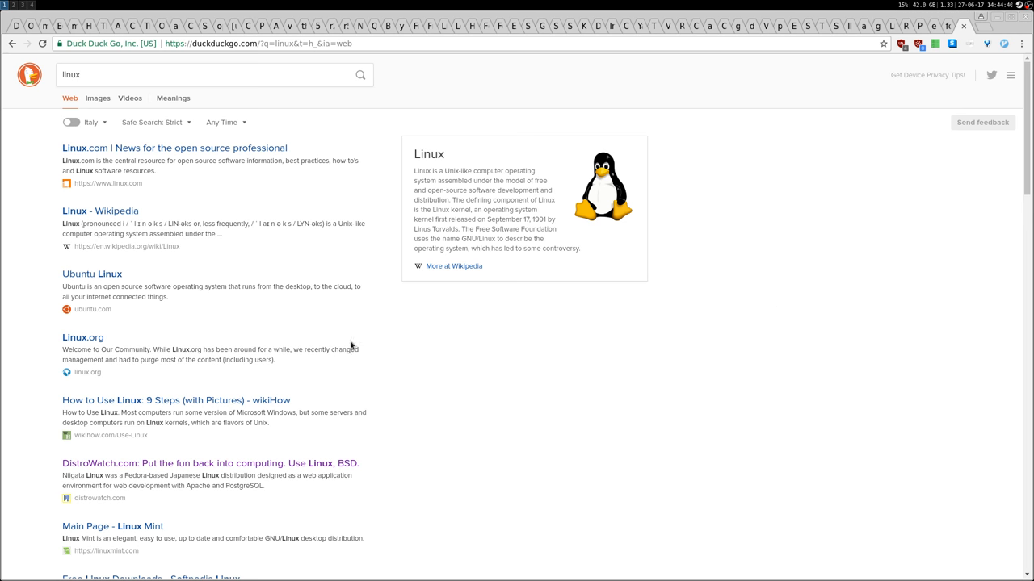
mouse_move(663, 192)
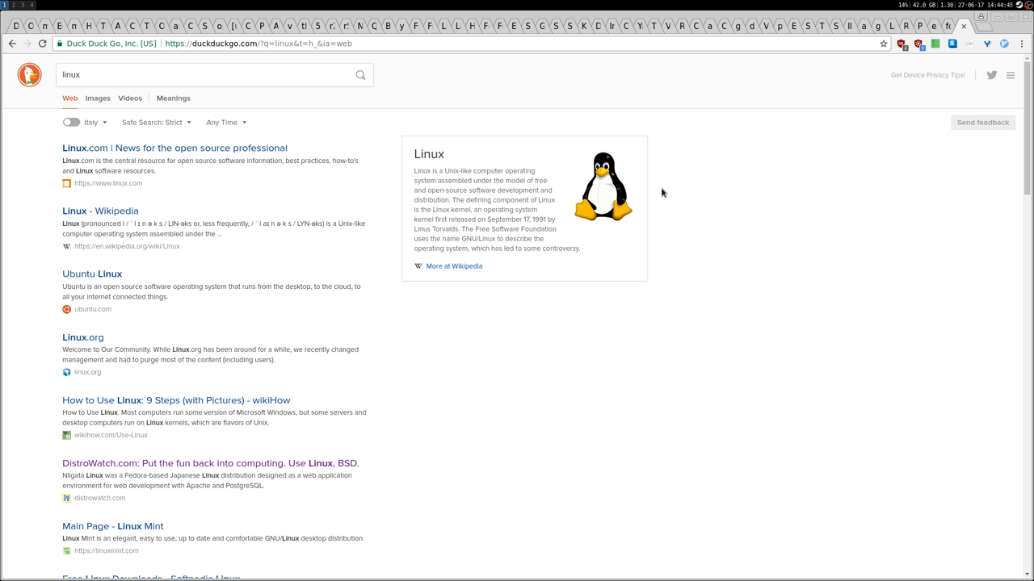
mouse_move(955, 152)
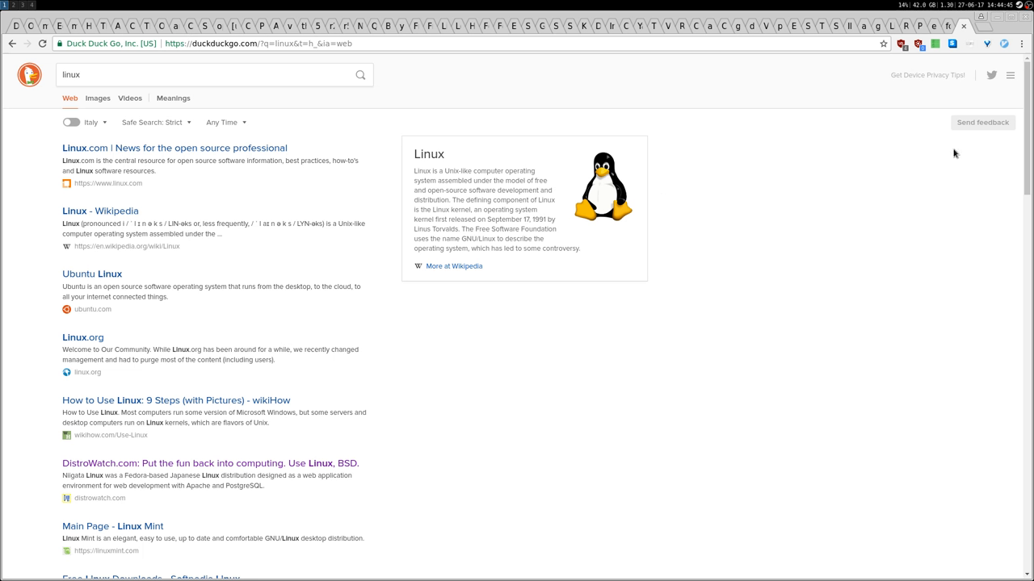
mouse_move(773, 265)
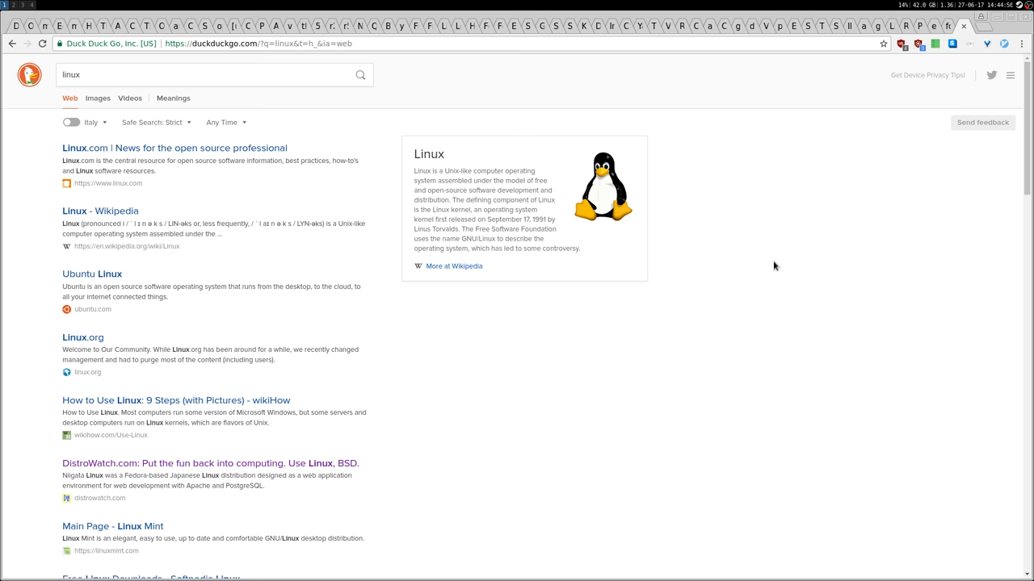
Try several colour theme swatches in the side menu and settle on the dark theme.
click(1010, 75)
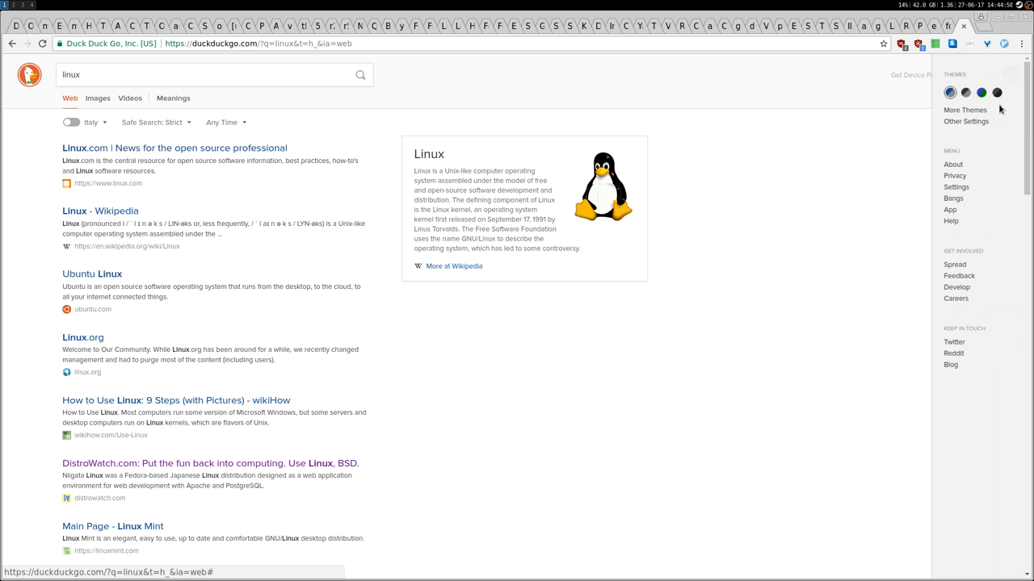
click(950, 92)
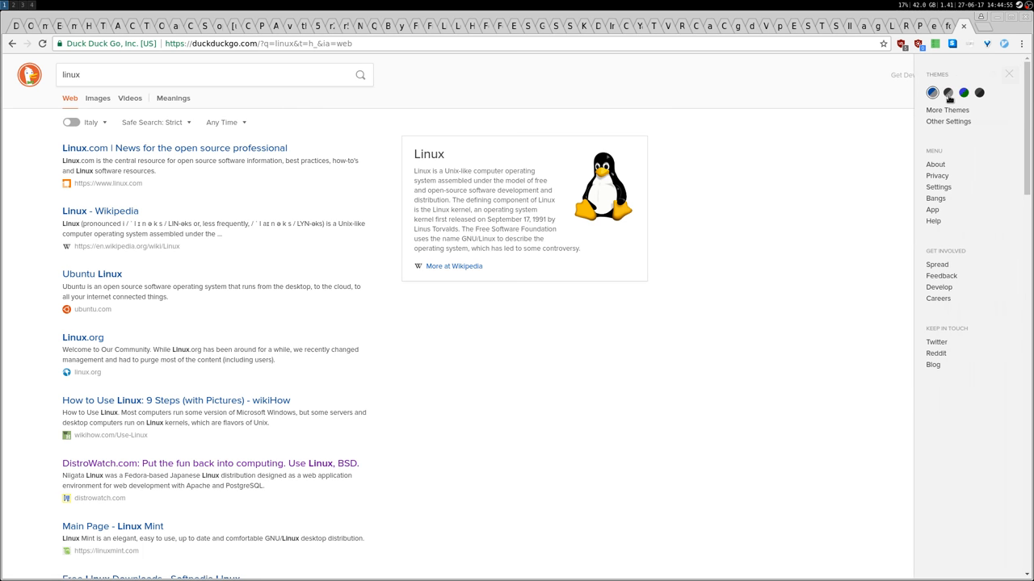
click(948, 92)
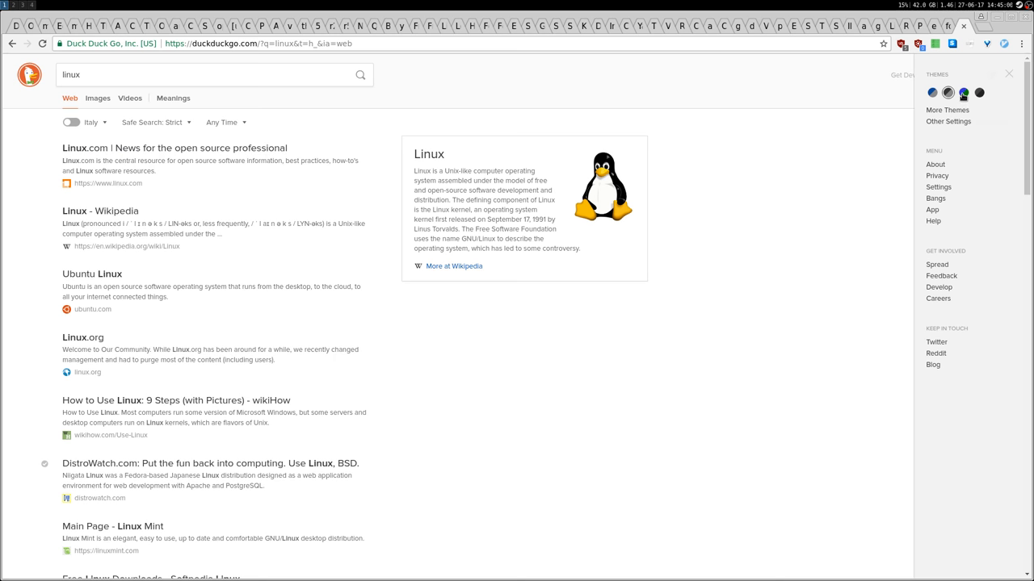
click(962, 92)
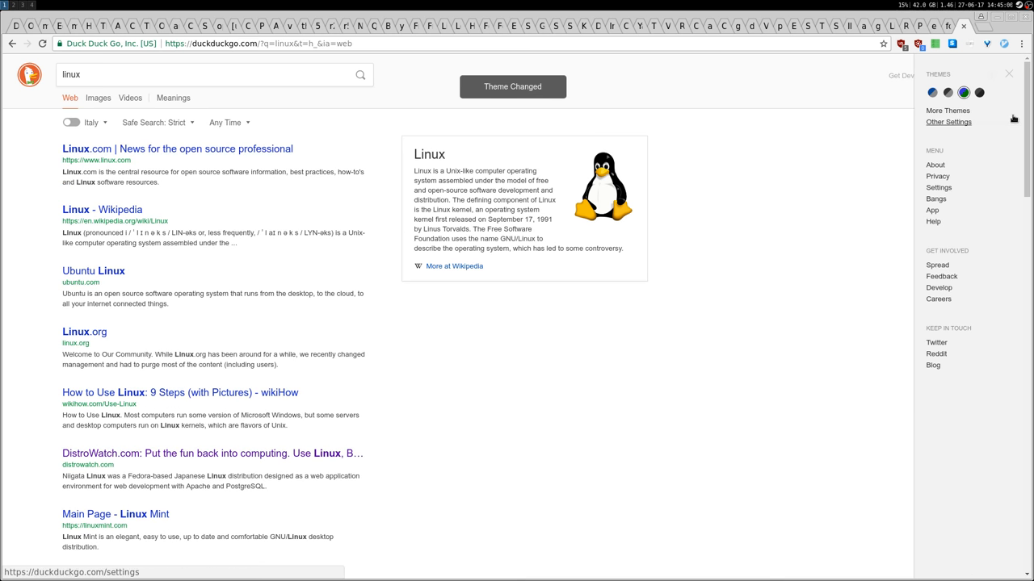
click(1005, 92)
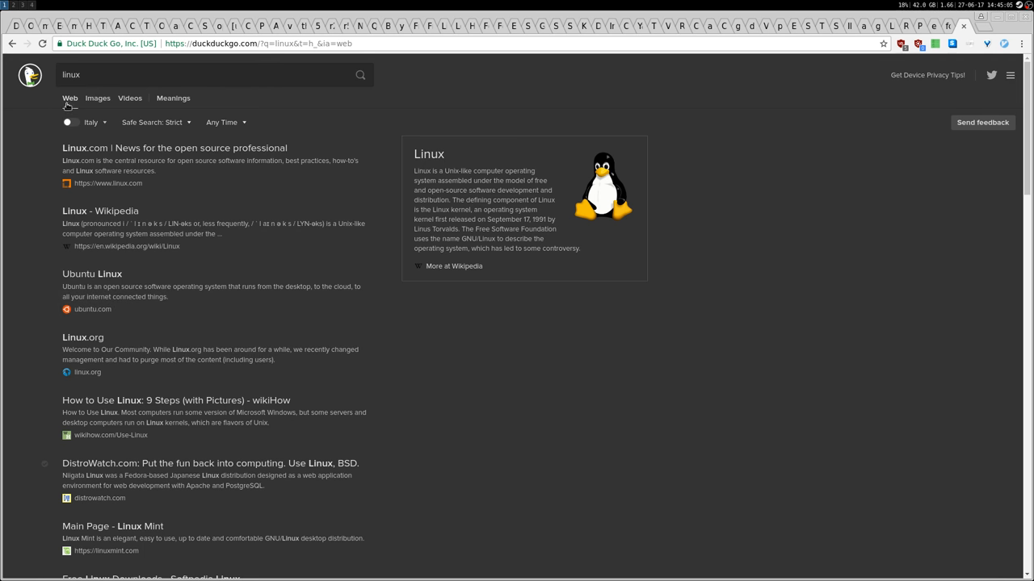
Browse the Images, Videos and Meanings results for linux, then return to Web results.
click(97, 98)
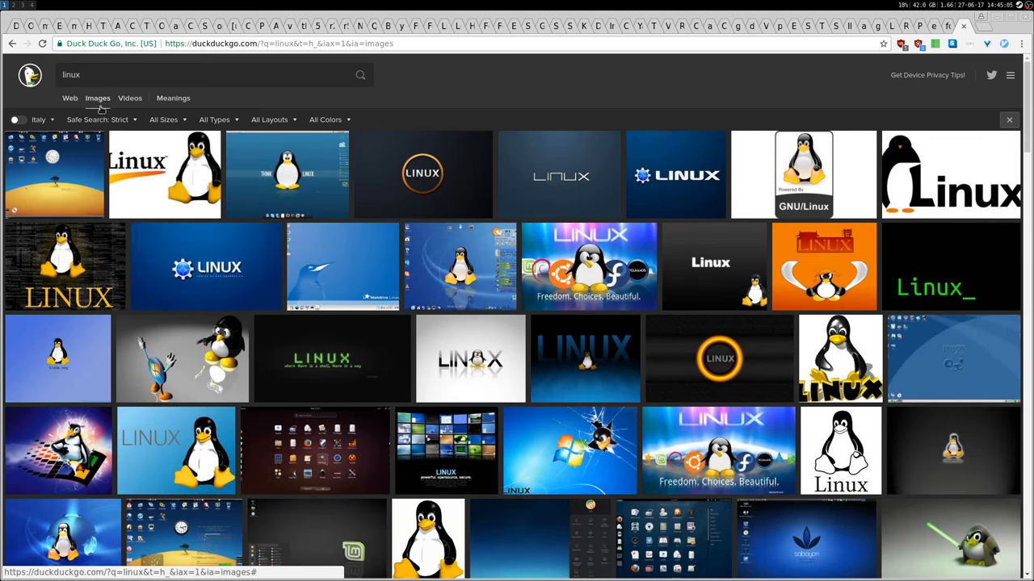
click(129, 99)
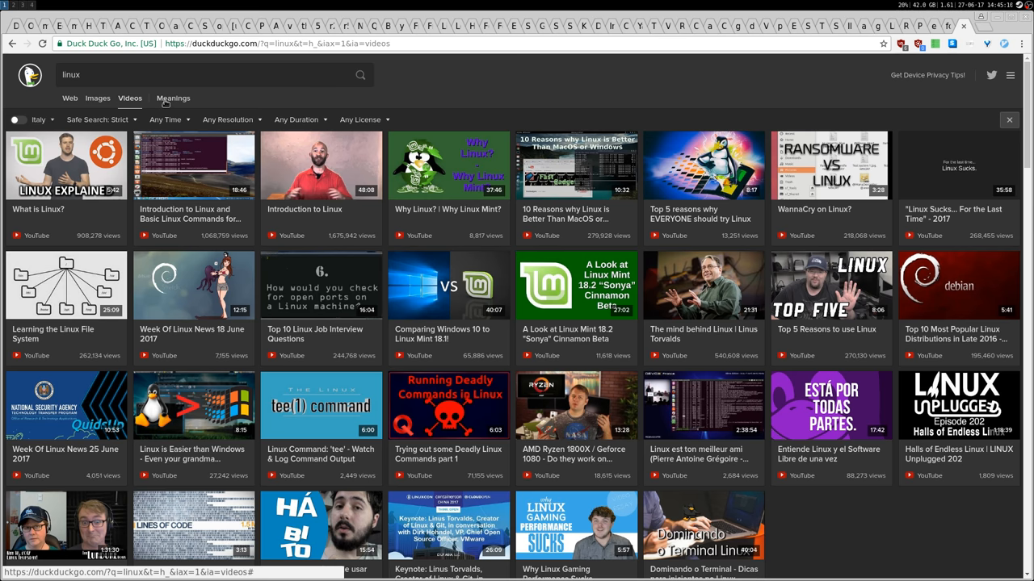
click(172, 99)
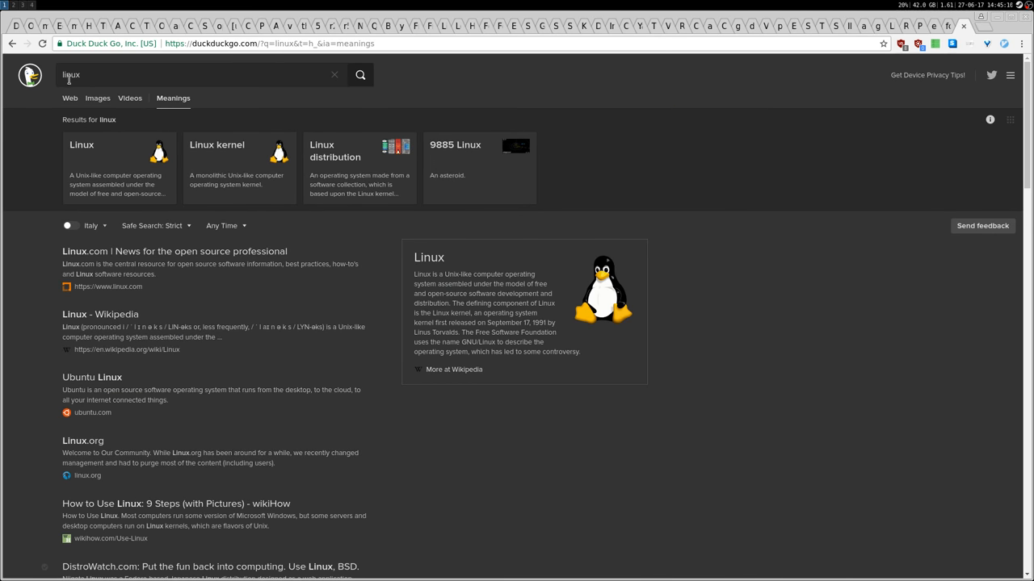
mouse_move(123, 84)
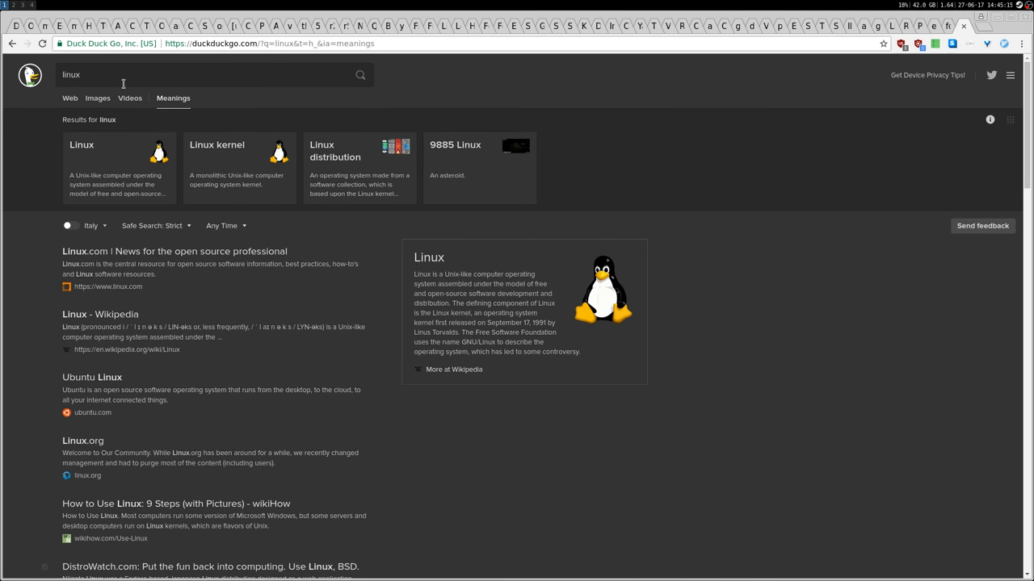
mouse_move(194, 103)
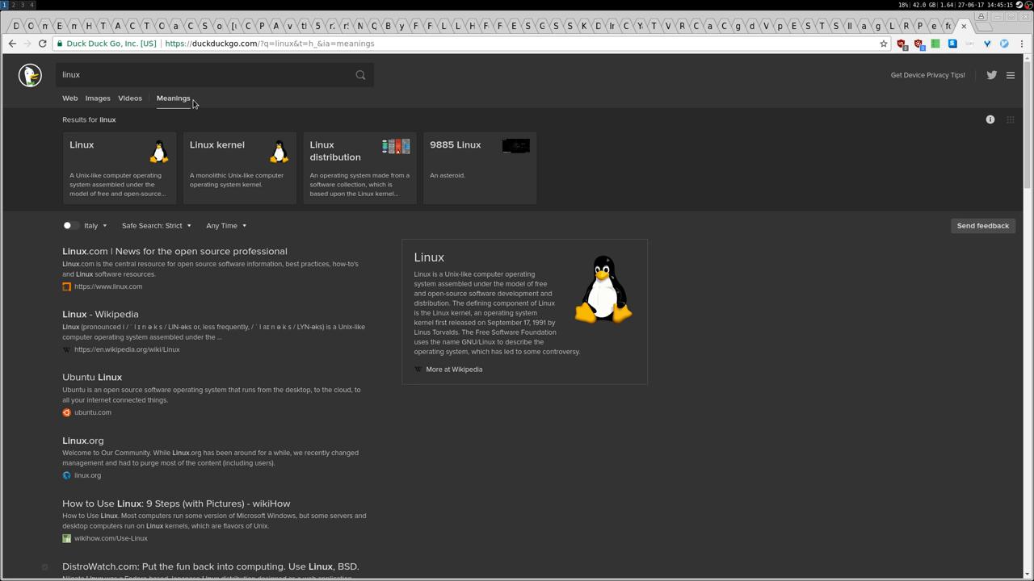
mouse_move(71, 106)
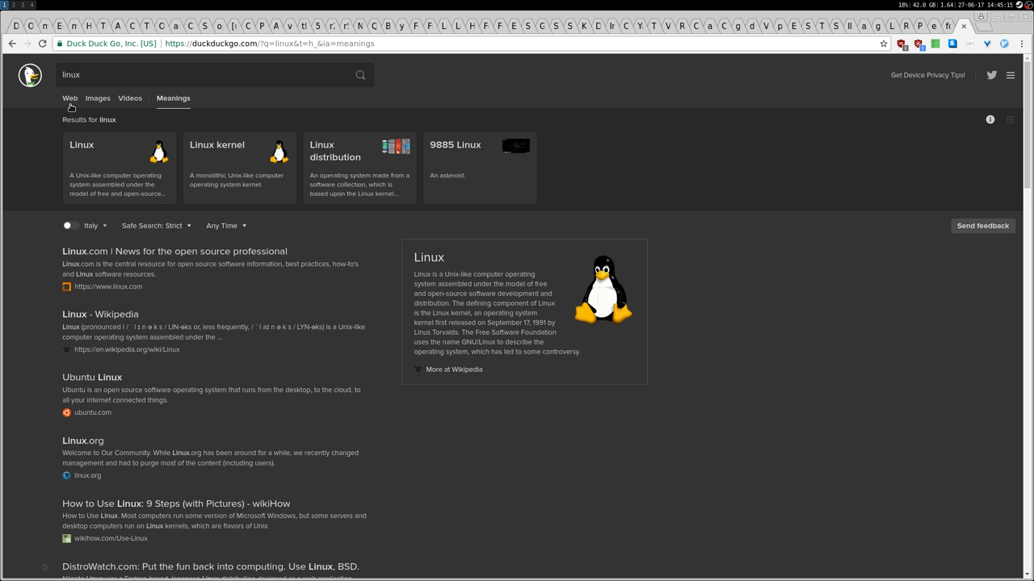
click(97, 98)
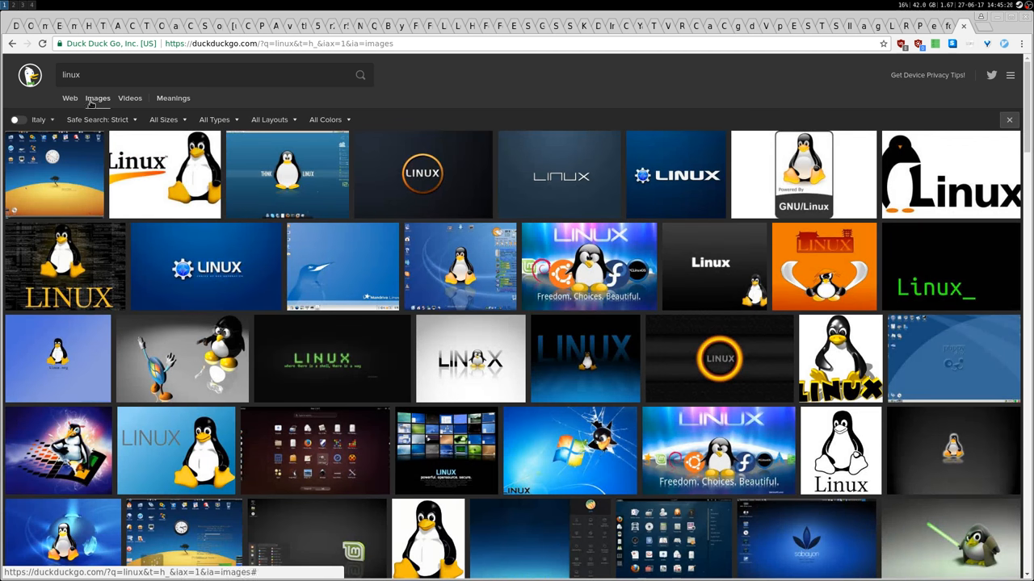
click(70, 98)
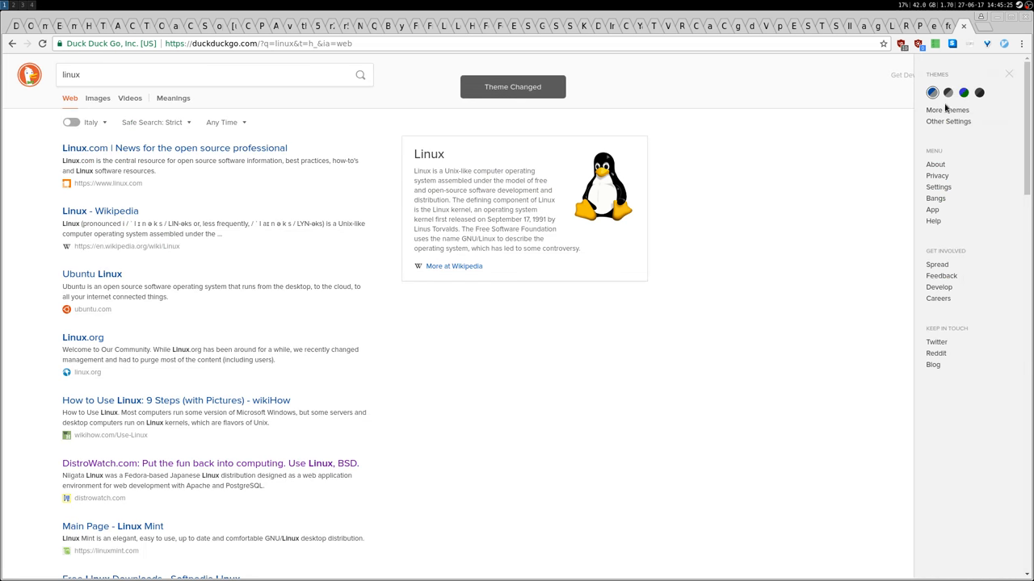
In Other Settings set Directions Source to OpenStreetMap, review Units of Measure, and Save and Exit.
click(948, 121)
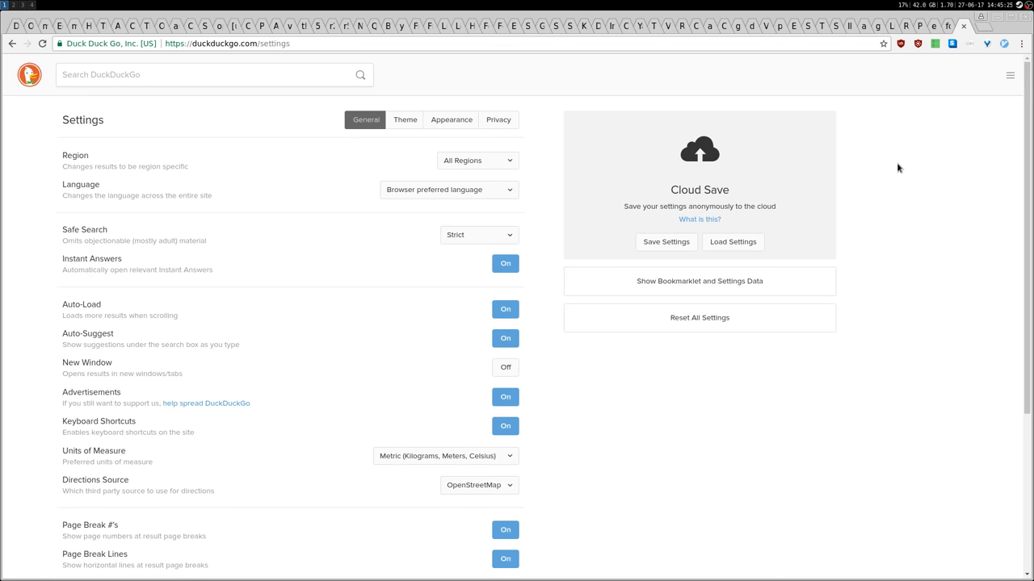
mouse_move(410, 242)
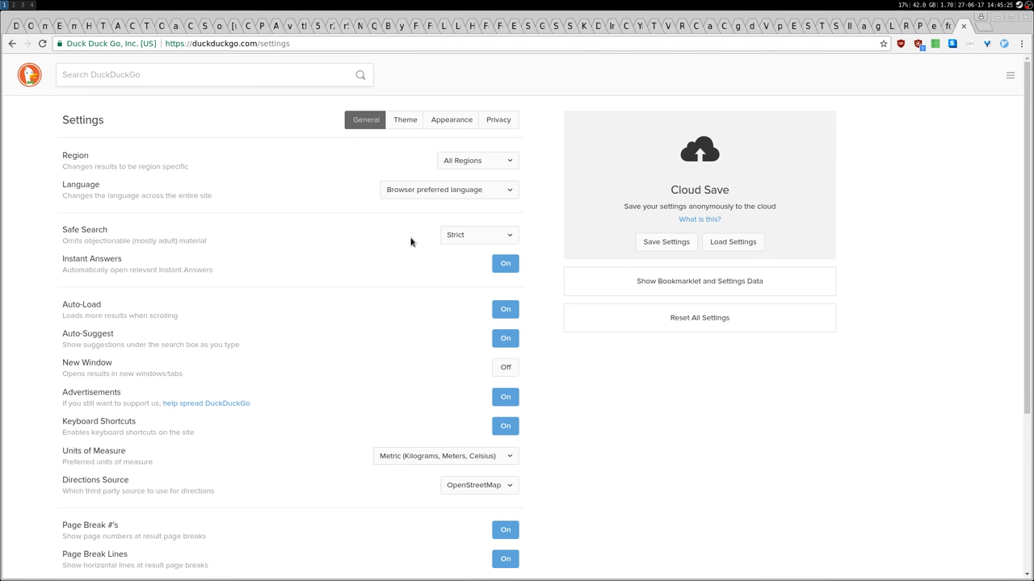
mouse_move(286, 282)
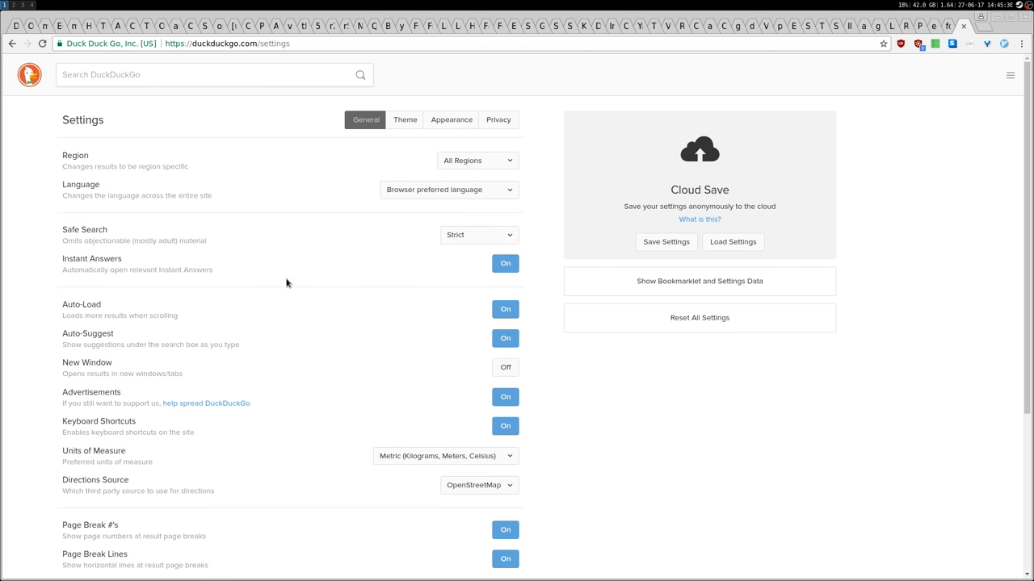
mouse_move(326, 267)
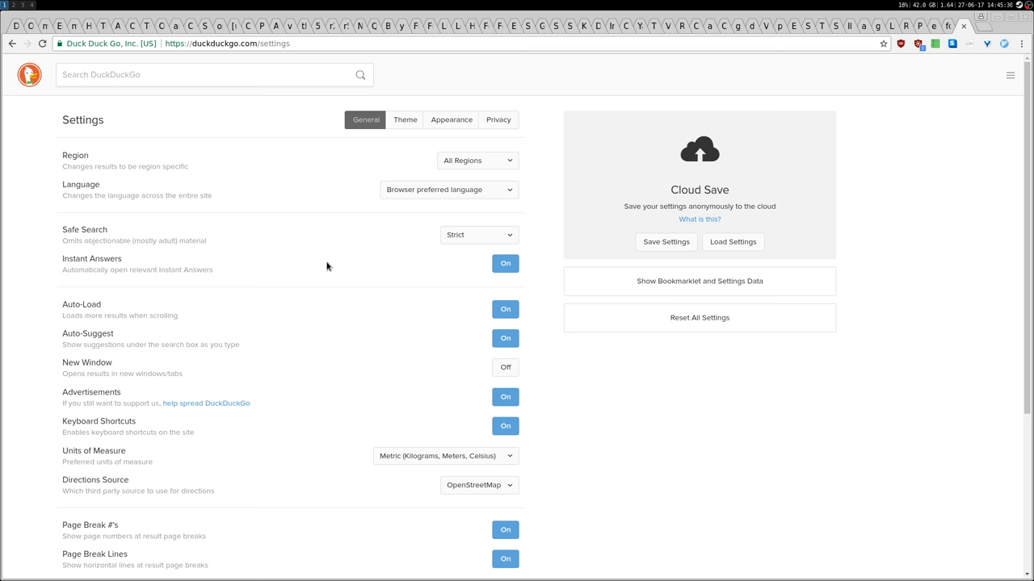
scroll(down, 3)
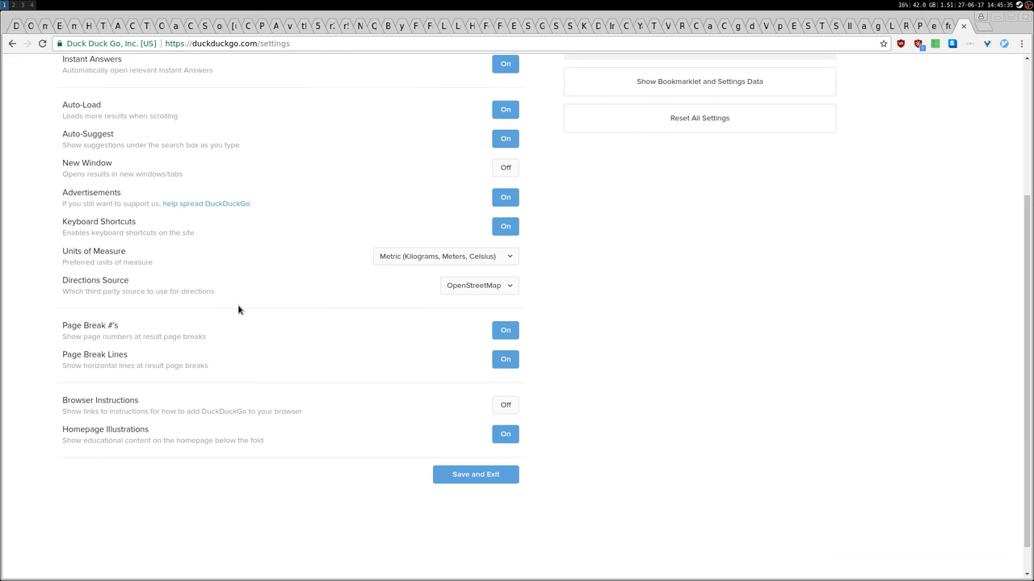
mouse_move(273, 310)
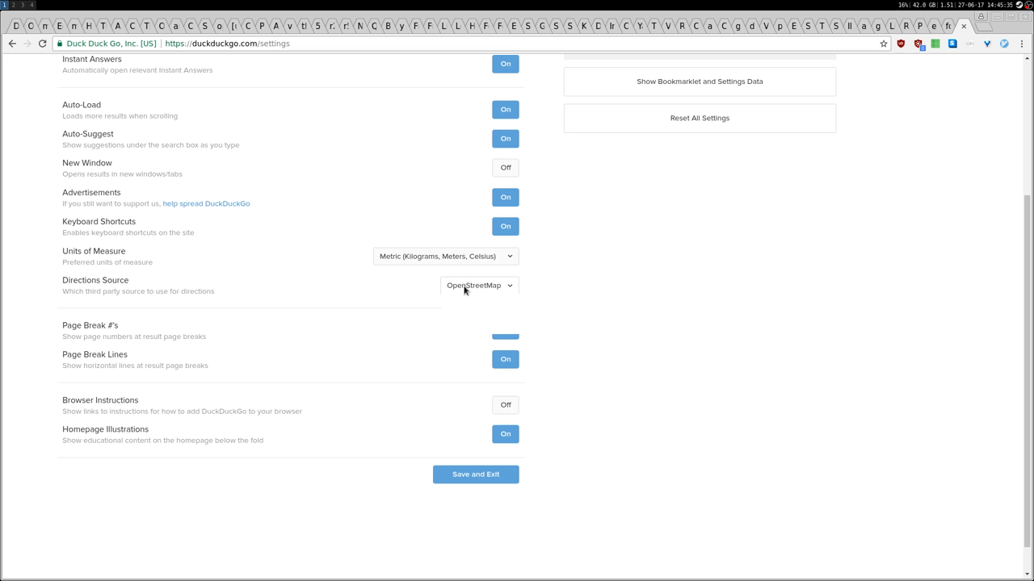
click(478, 284)
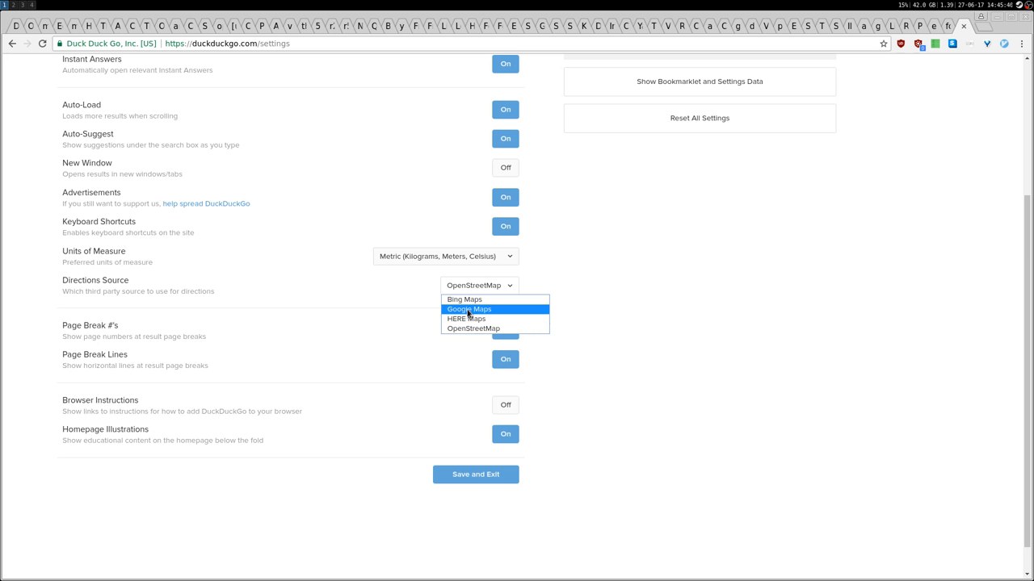
mouse_move(473, 329)
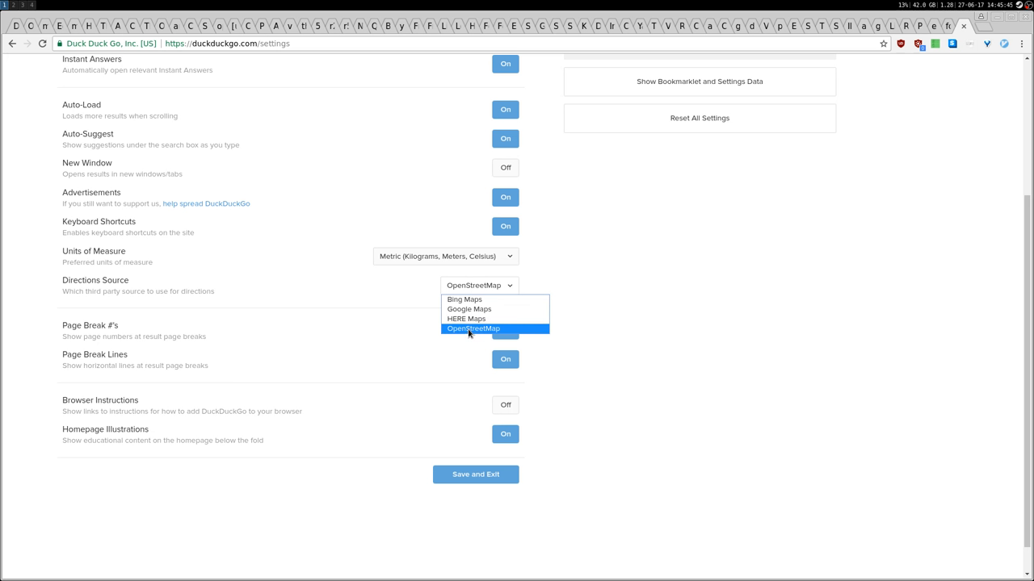
click(473, 330)
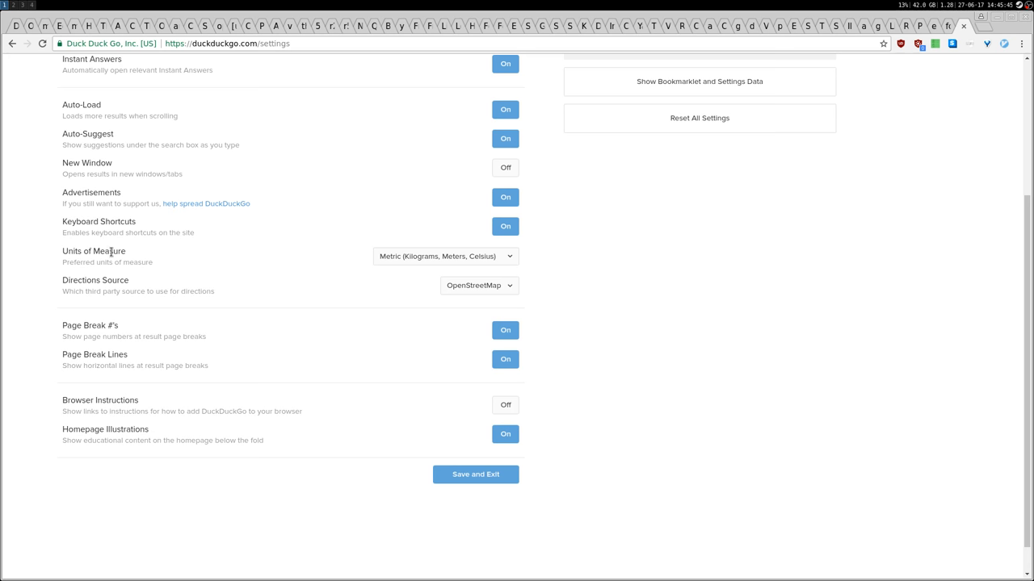
mouse_move(404, 261)
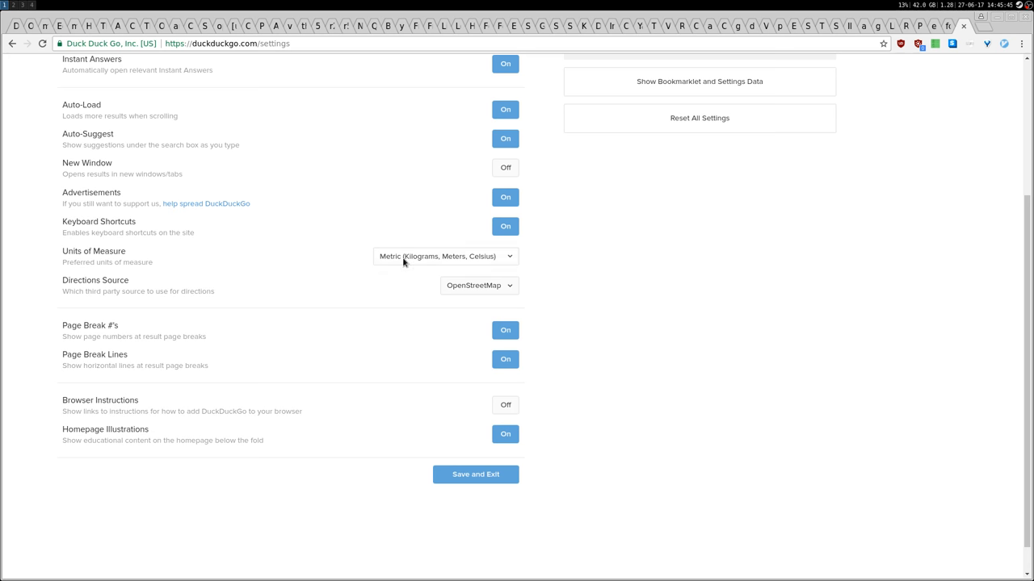
click(445, 255)
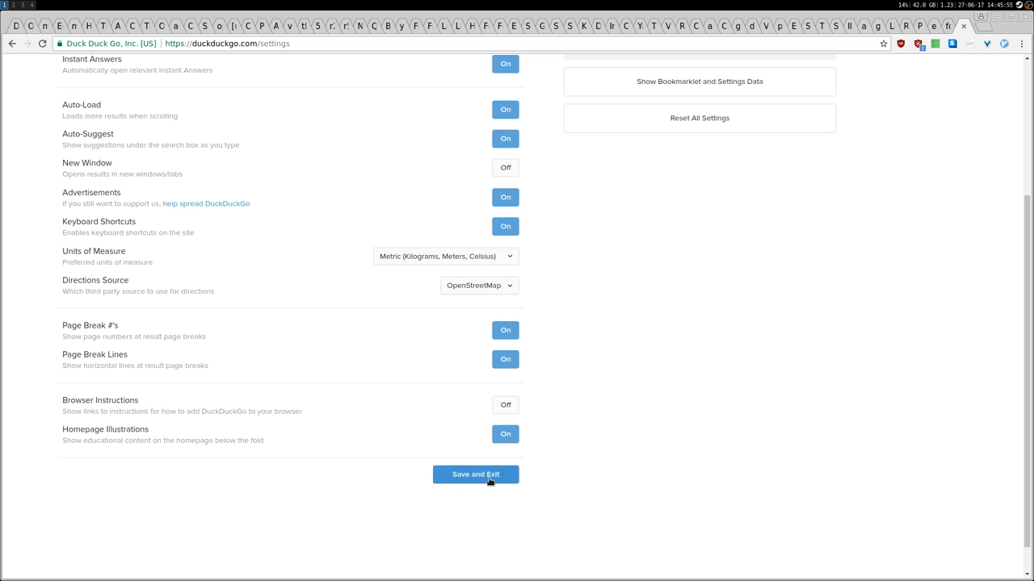
click(475, 475)
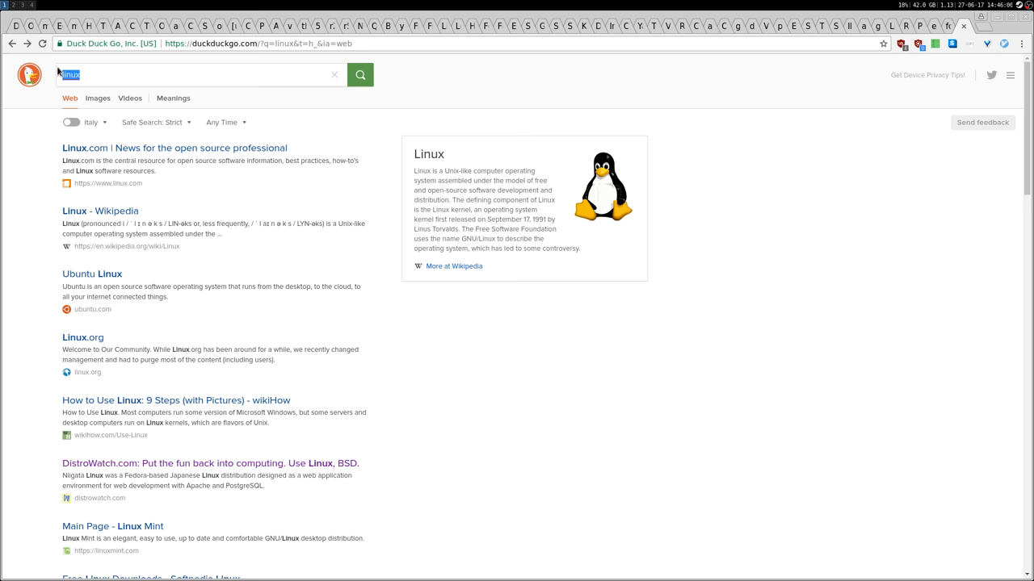
Search for milan and view the map of Milano, Italy among the results.
text(milan)
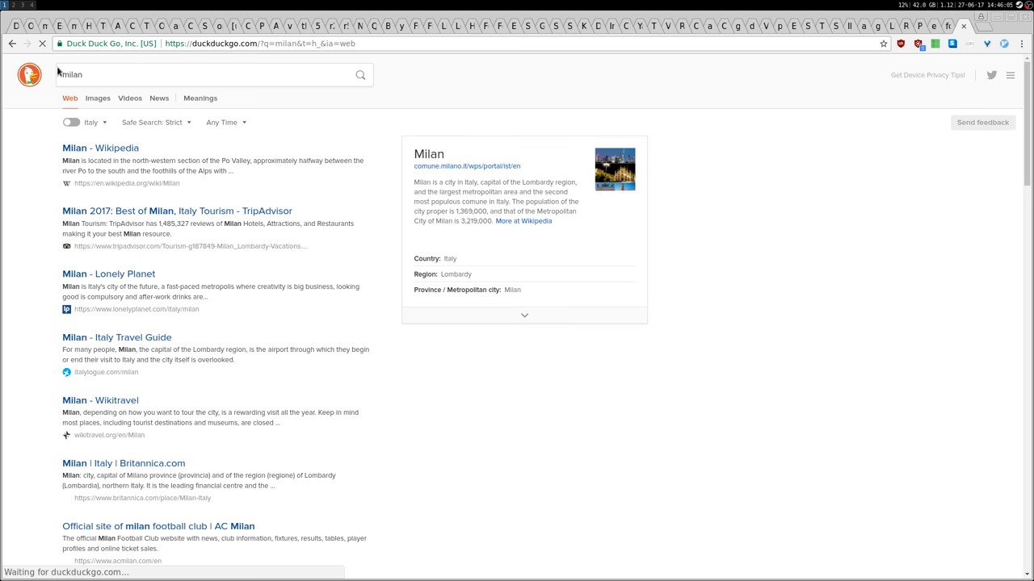
mouse_move(117, 207)
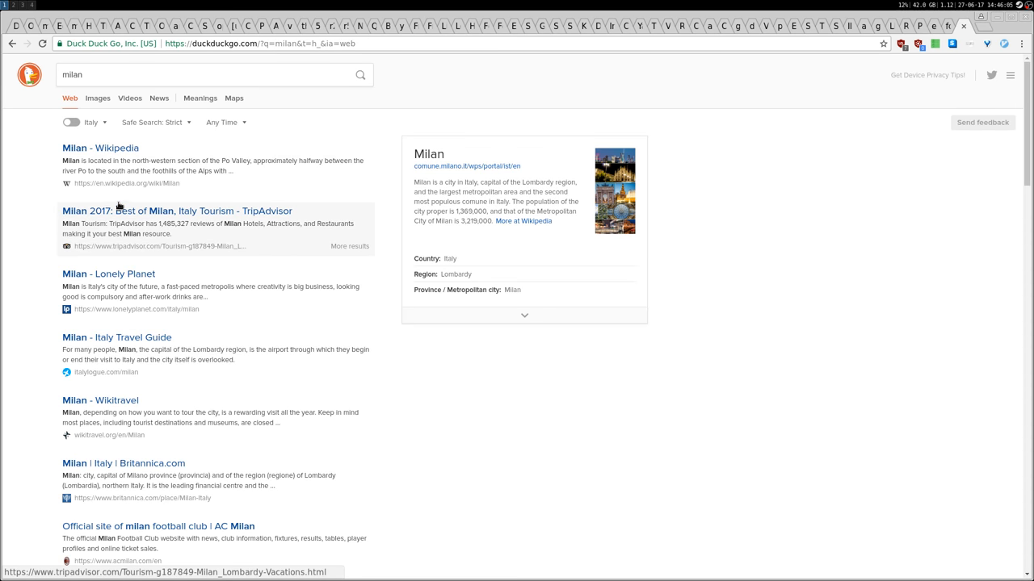
click(202, 74)
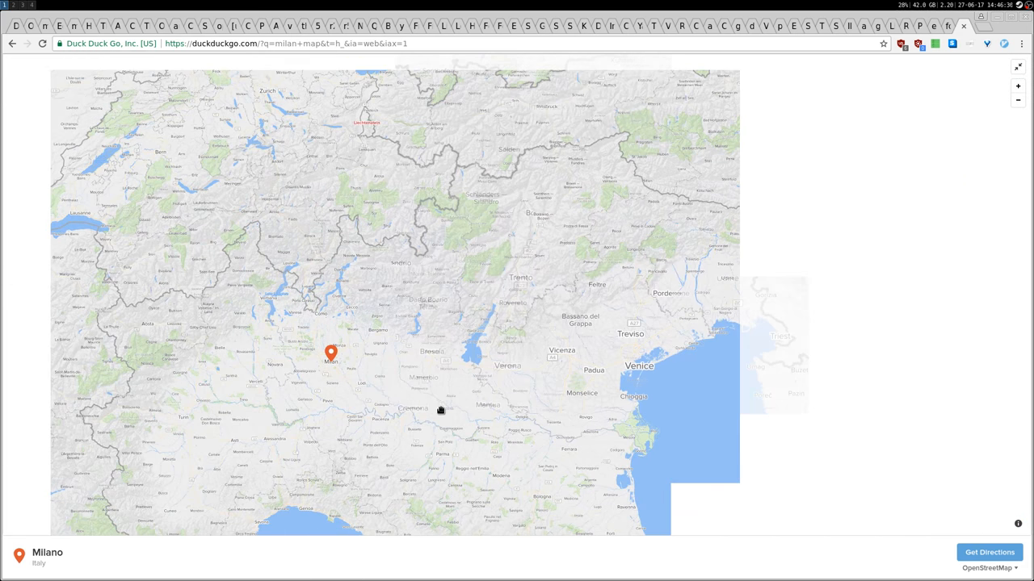
scroll(down, 3)
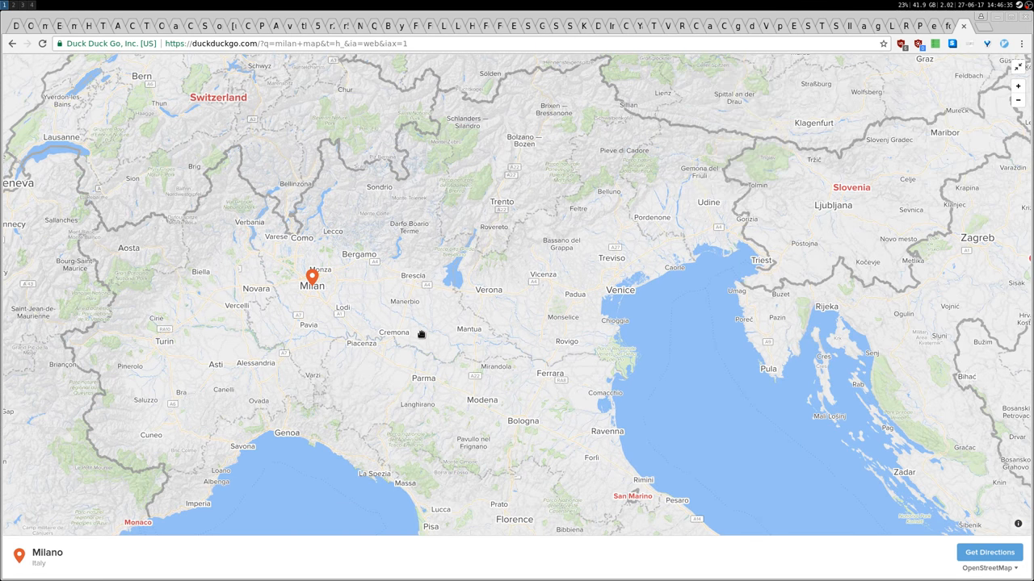
mouse_move(351, 292)
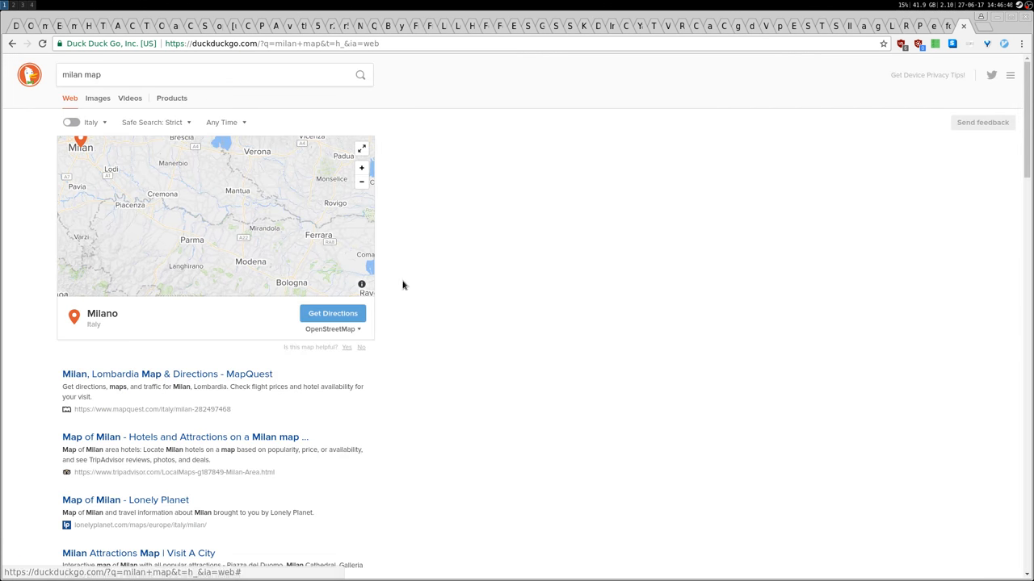
mouse_move(25, 172)
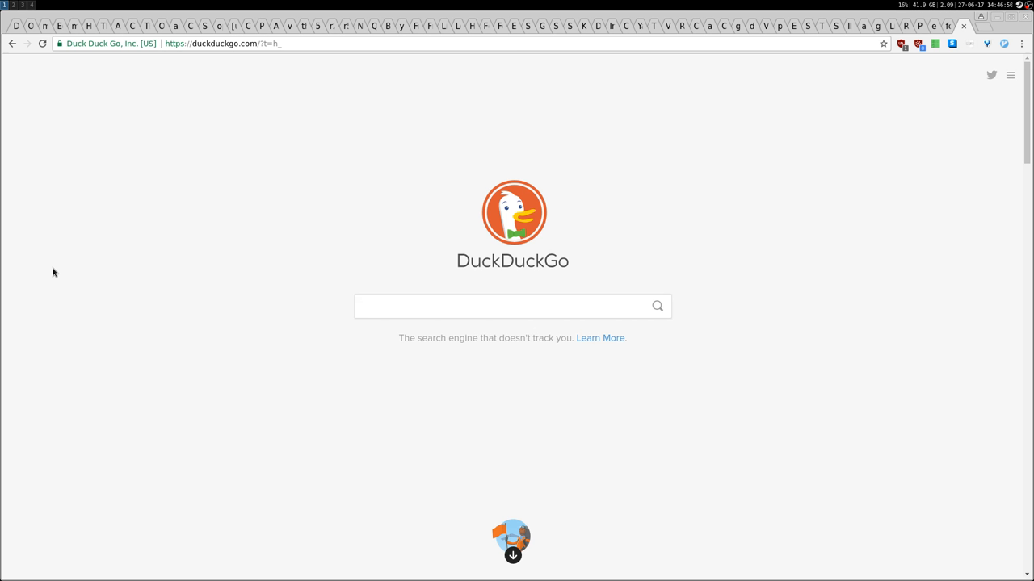
Enter ! in the homepage search box to bring up the bangs suggestions.
click(512, 307)
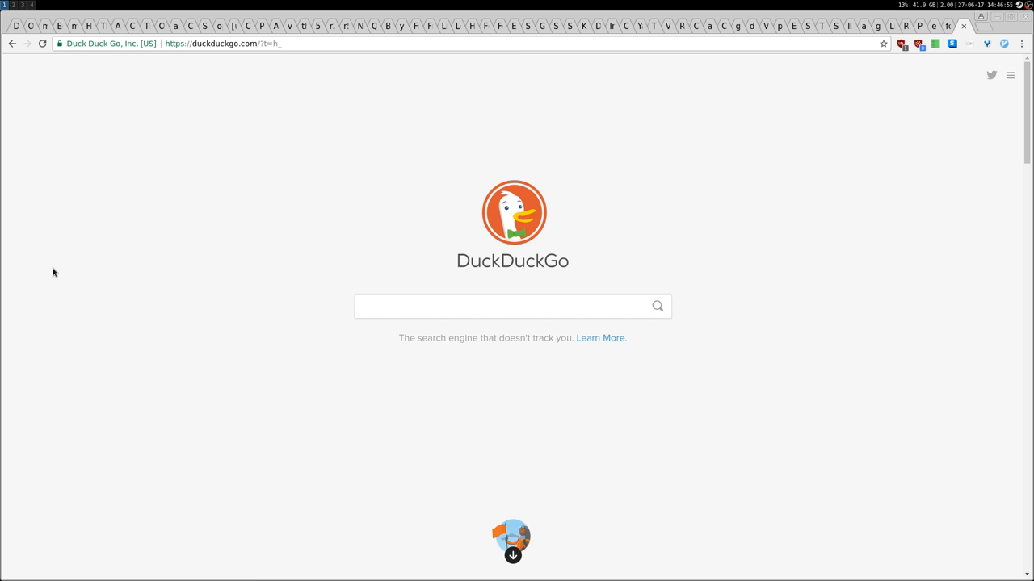
click(513, 307)
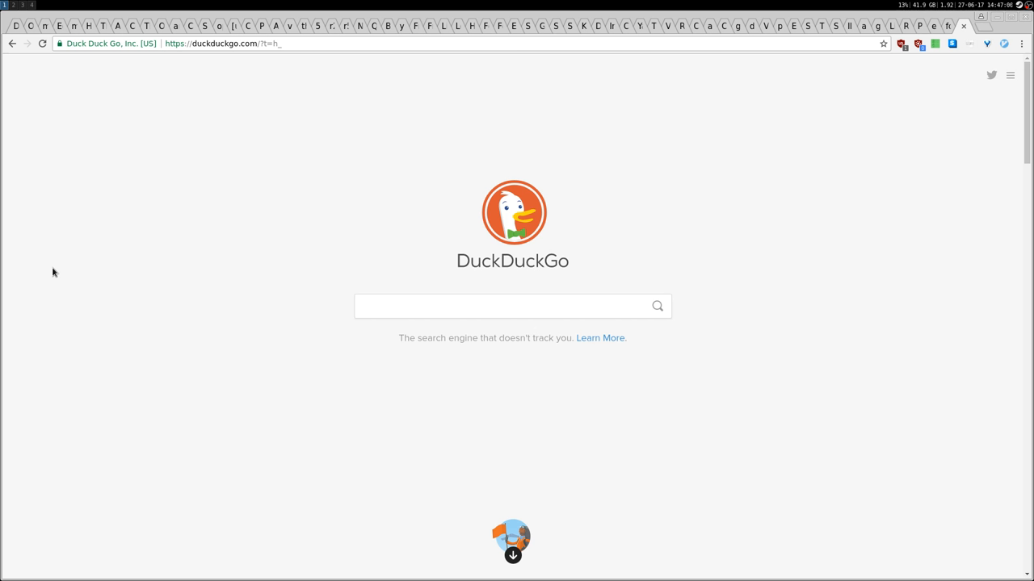
click(500, 307)
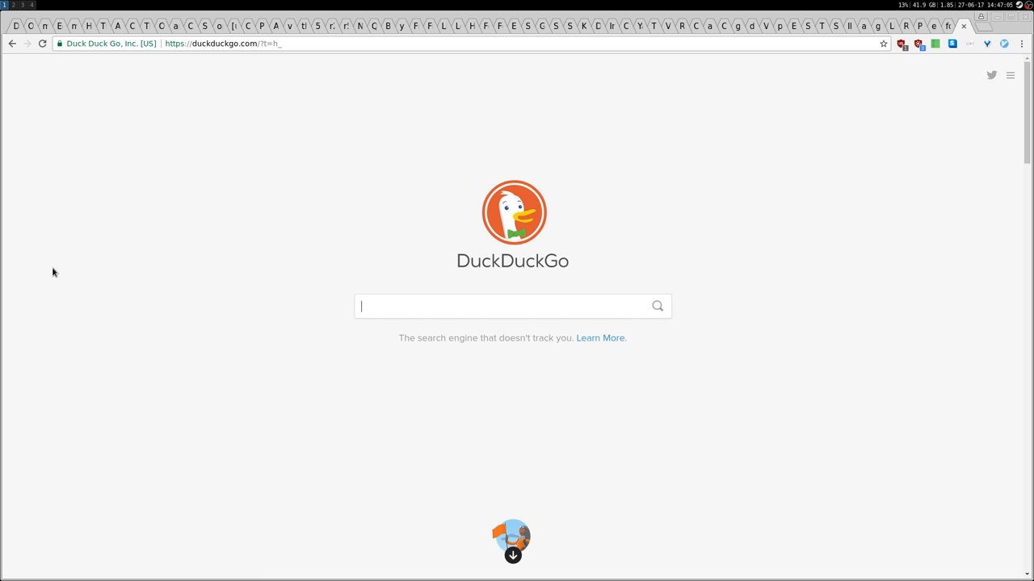
text(!)
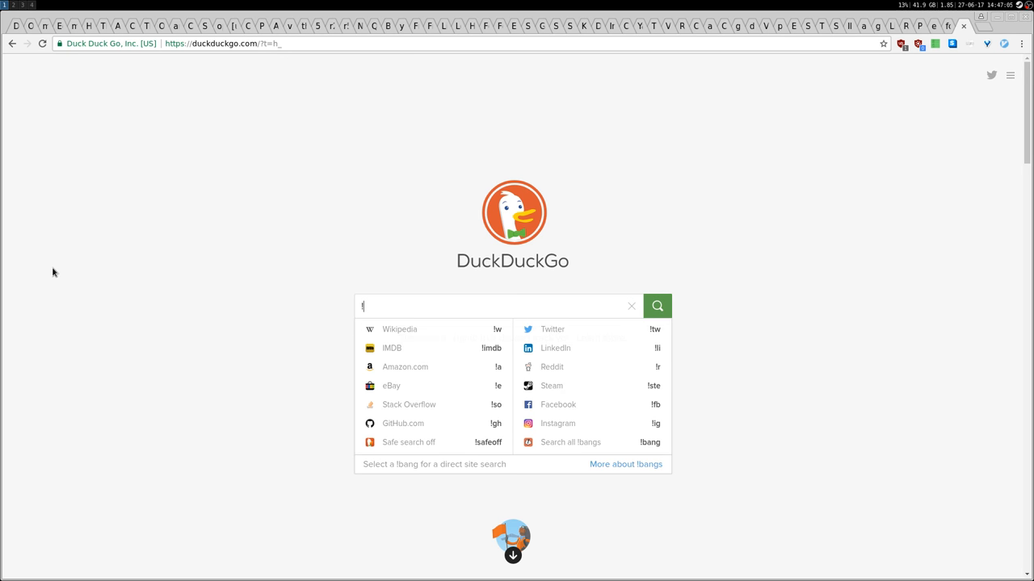
mouse_move(296, 417)
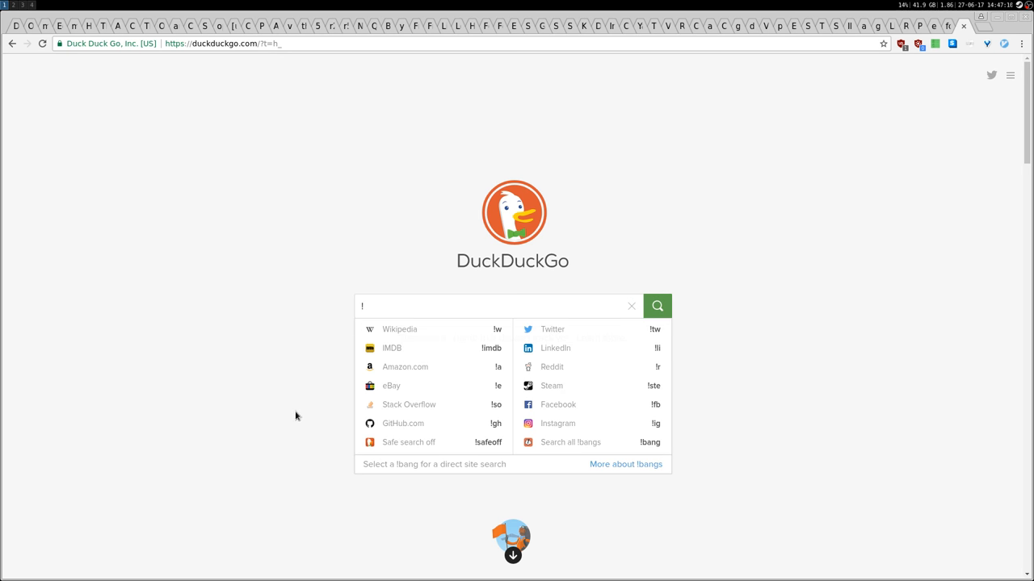
text(e)
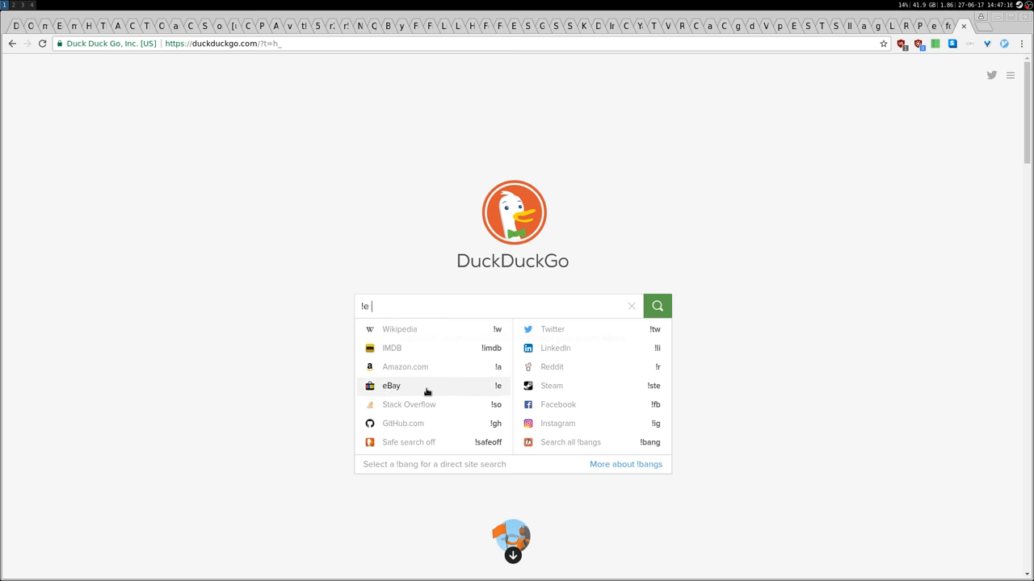
Go to the 'More about !bangs' page and scroll down to its 9,248 bangs count and categories.
click(627, 463)
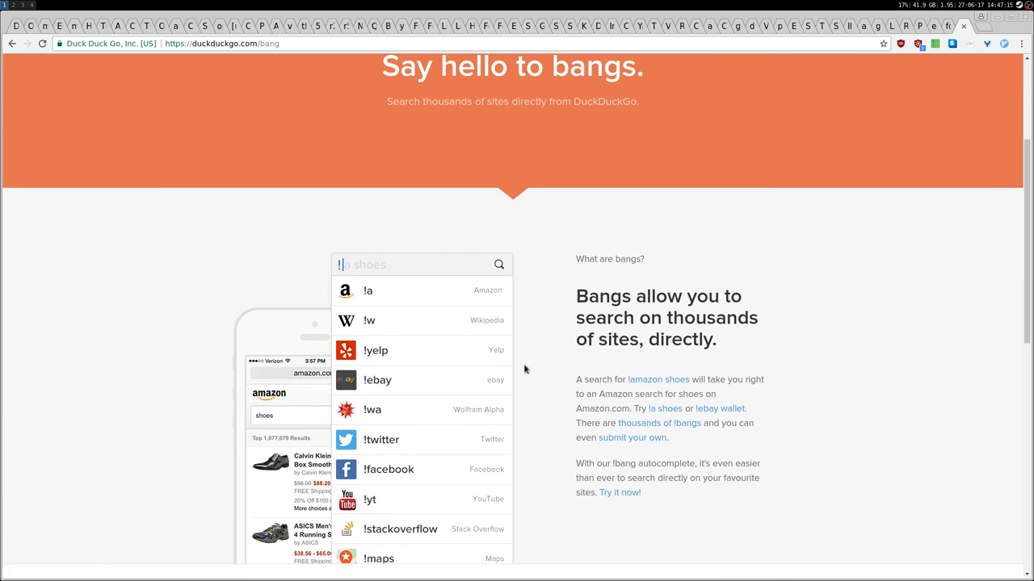
scroll(down, 3)
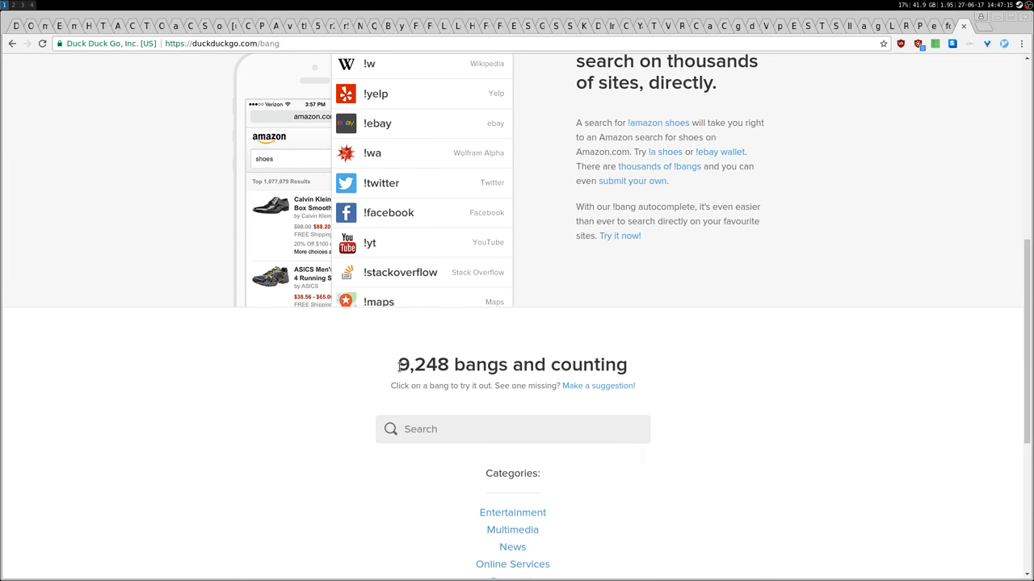
scroll(down, 3)
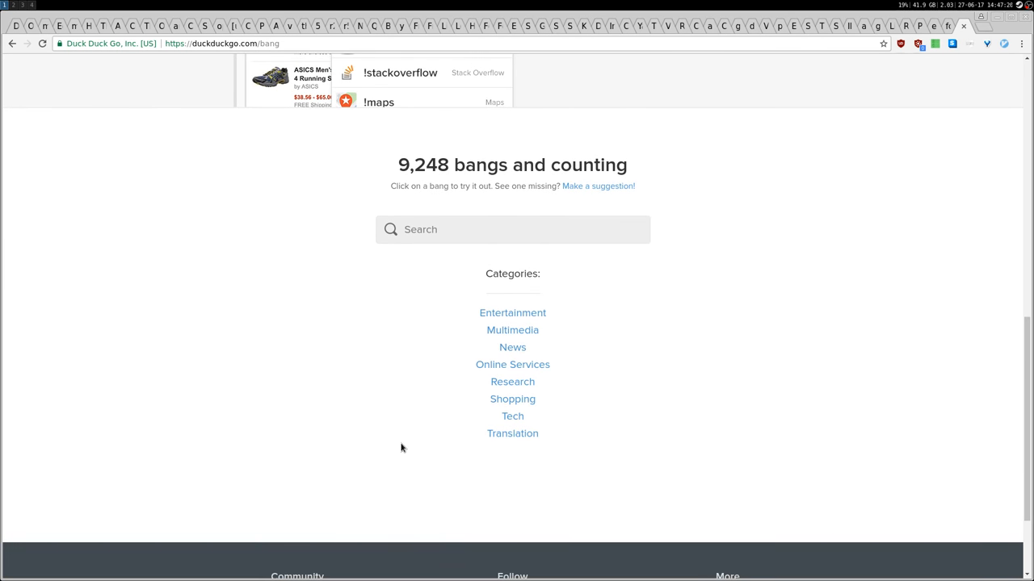
mouse_move(956, 416)
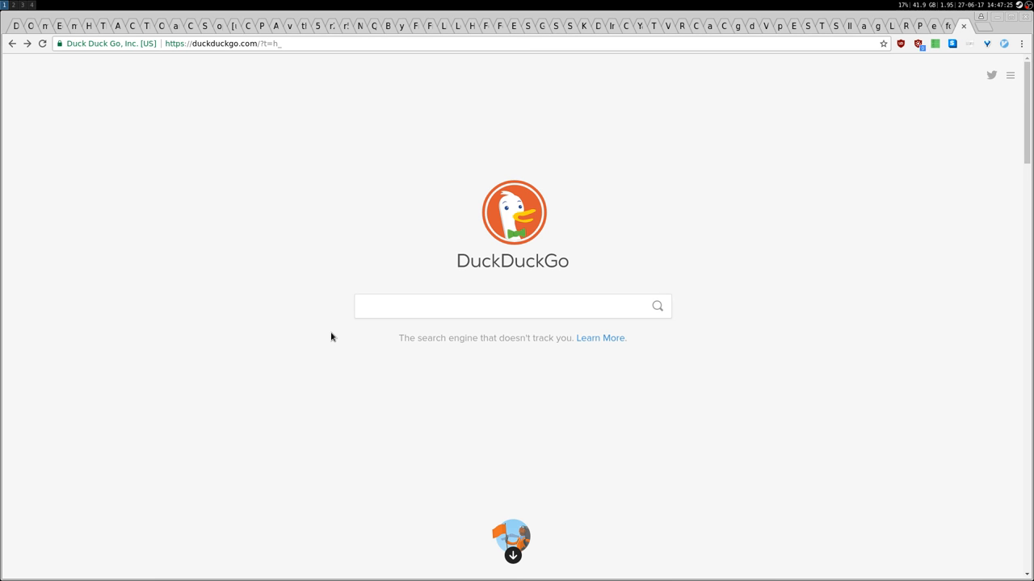
Enter !, !gh, !gcal and !gf to browse bang suggestions for GitHub and Google services.
click(512, 307)
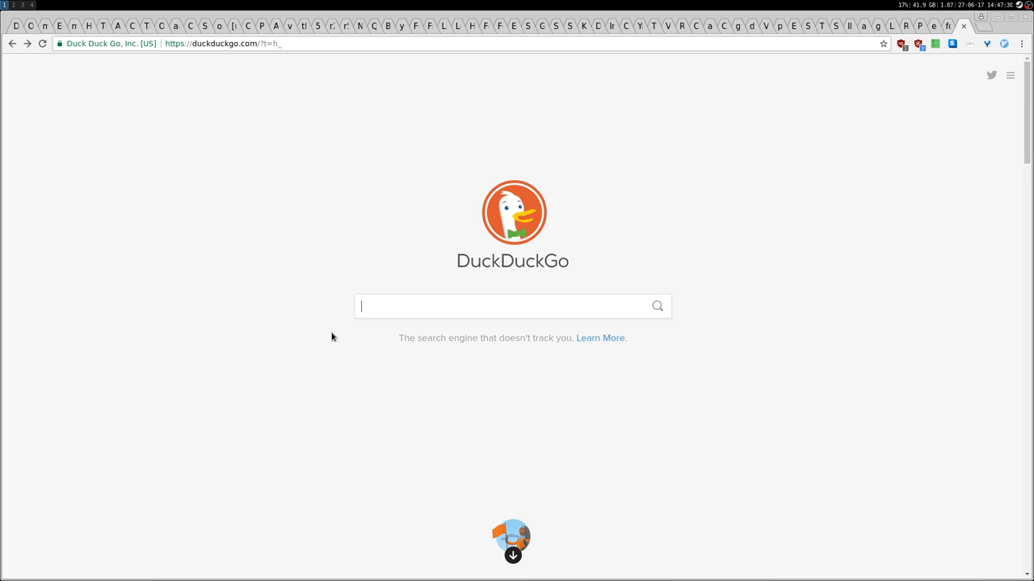
mouse_move(333, 342)
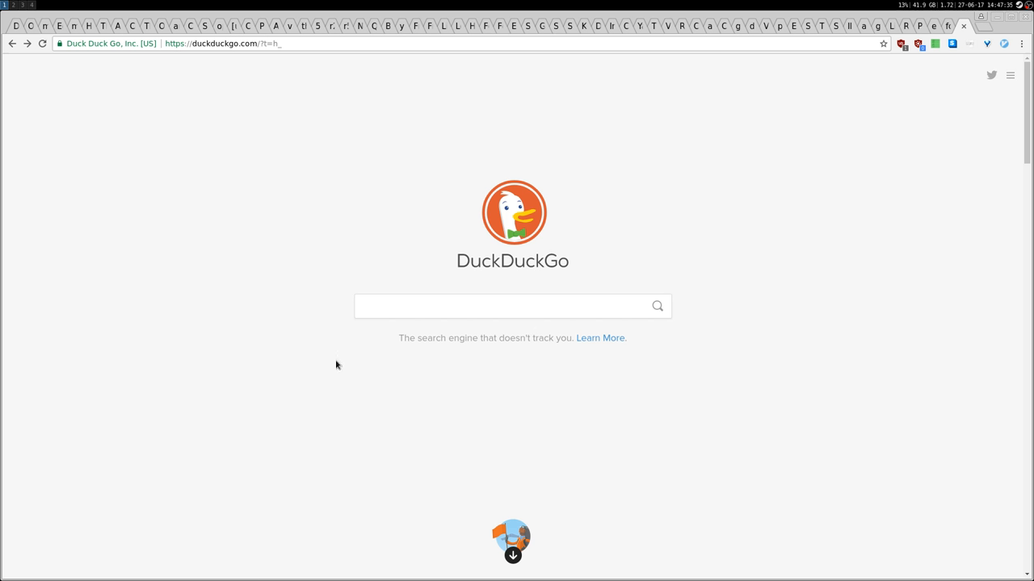
click(512, 307)
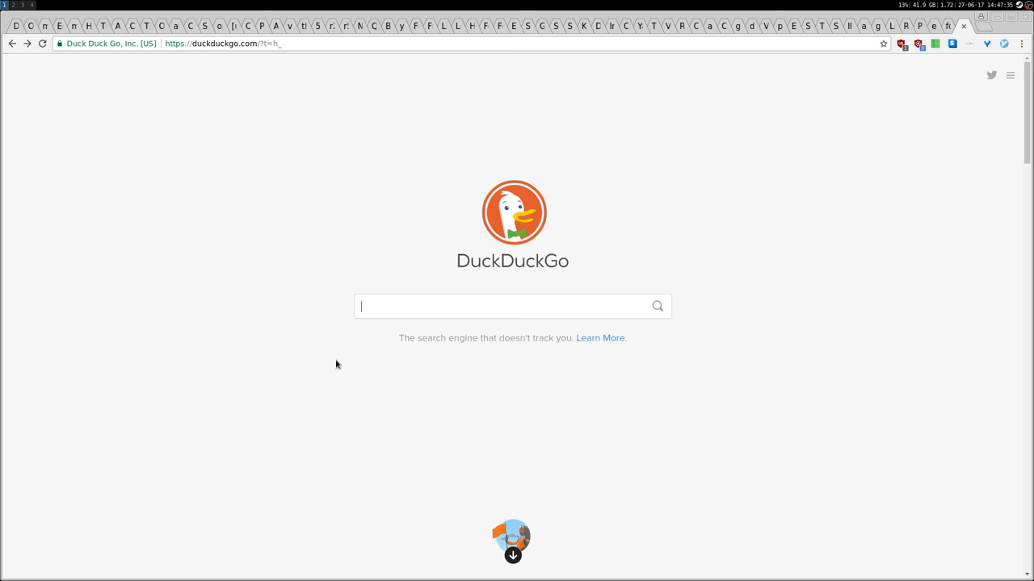
text(!)
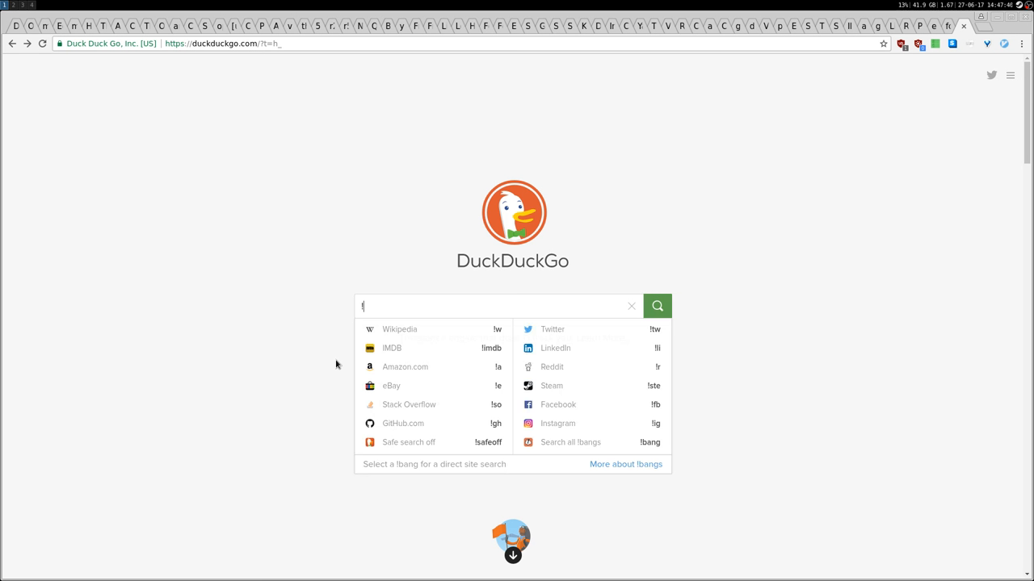
text(gt)
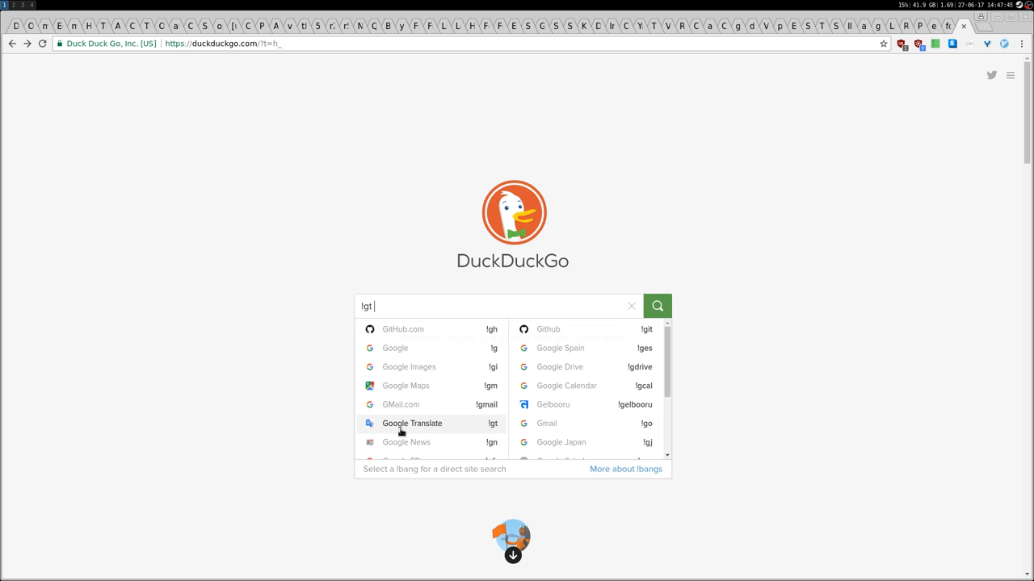
text(!gh)
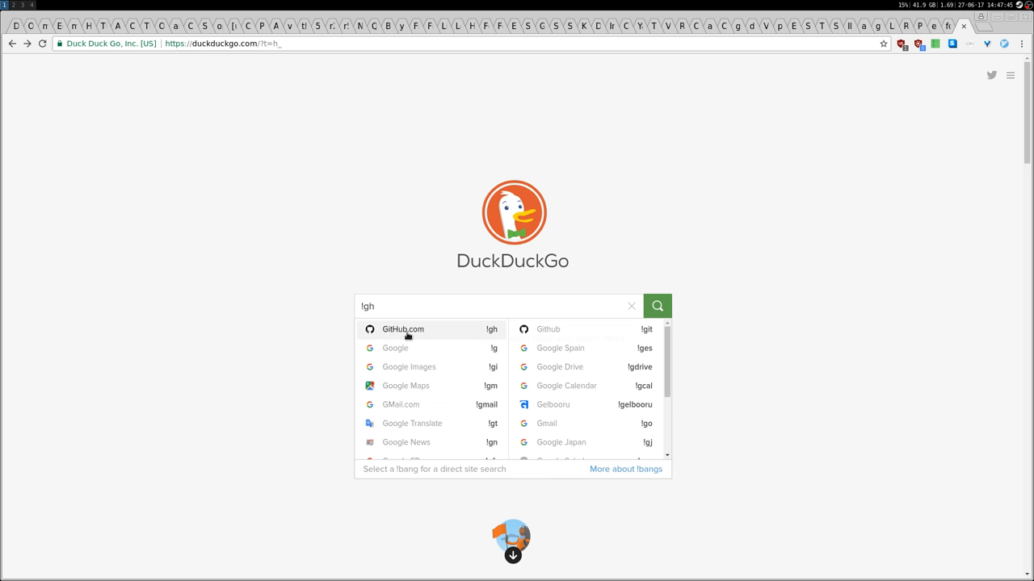
text(!gcal)
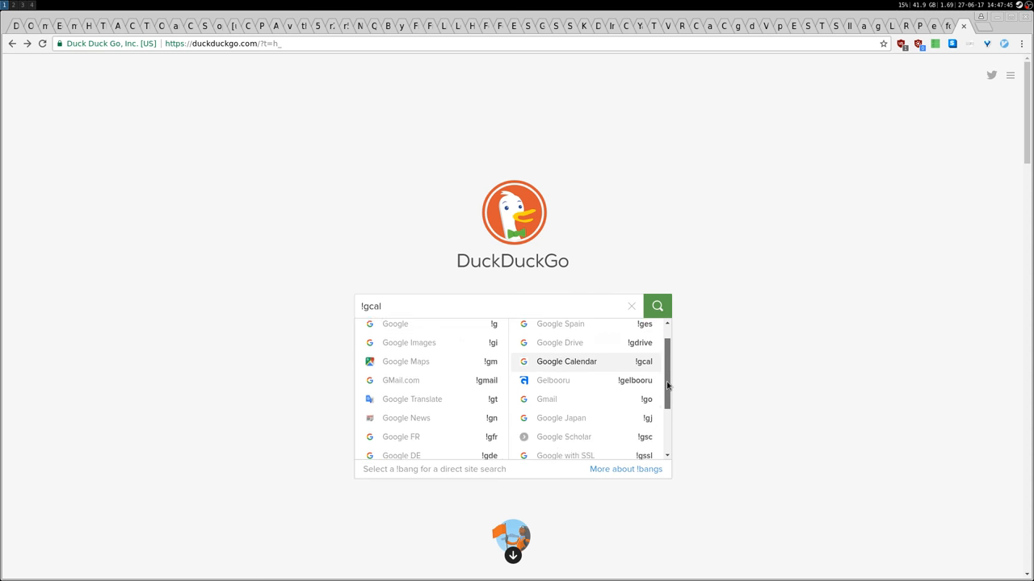
text(!gf)
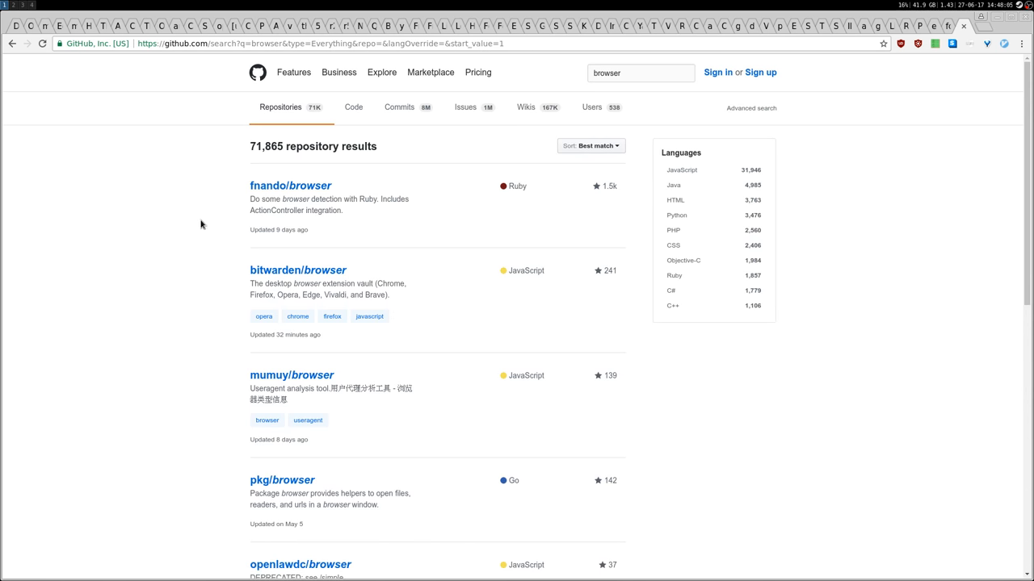
mouse_move(195, 195)
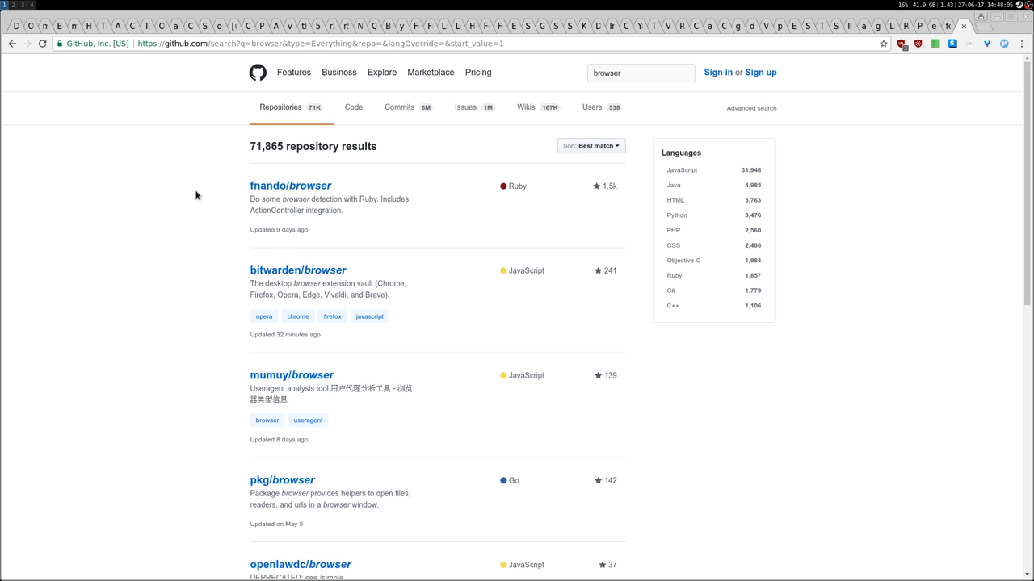
mouse_move(192, 68)
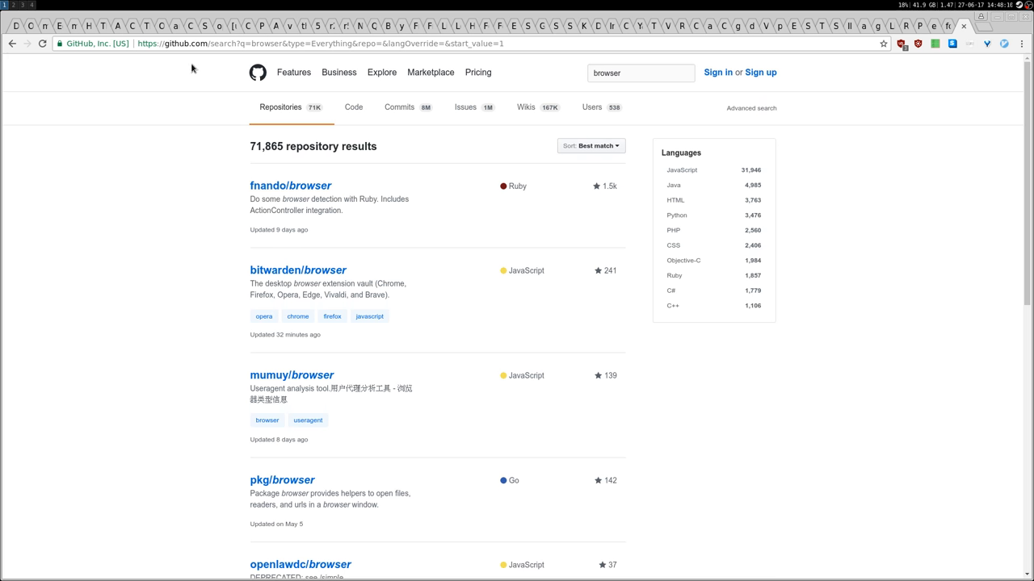
mouse_move(225, 155)
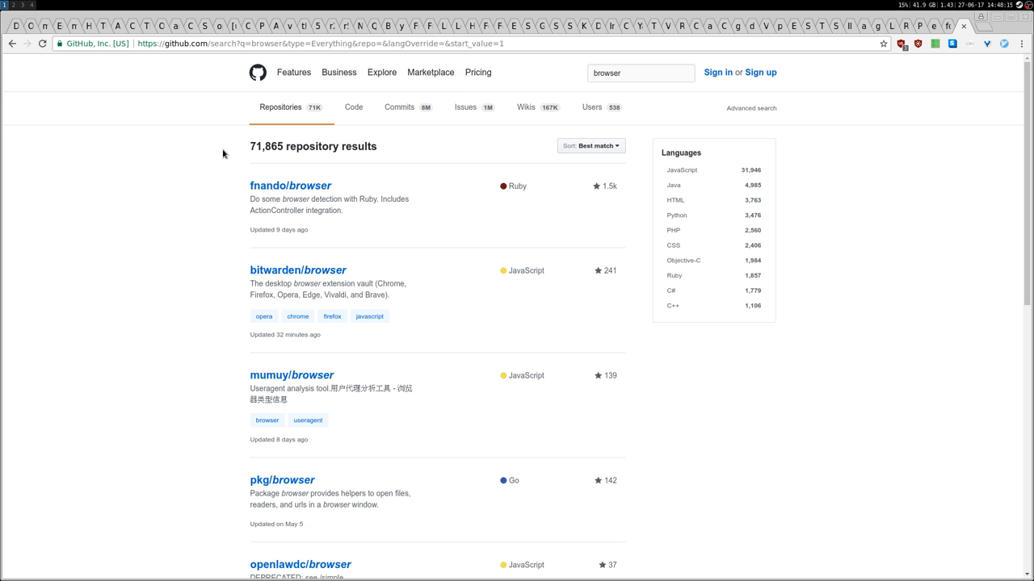
mouse_move(293, 107)
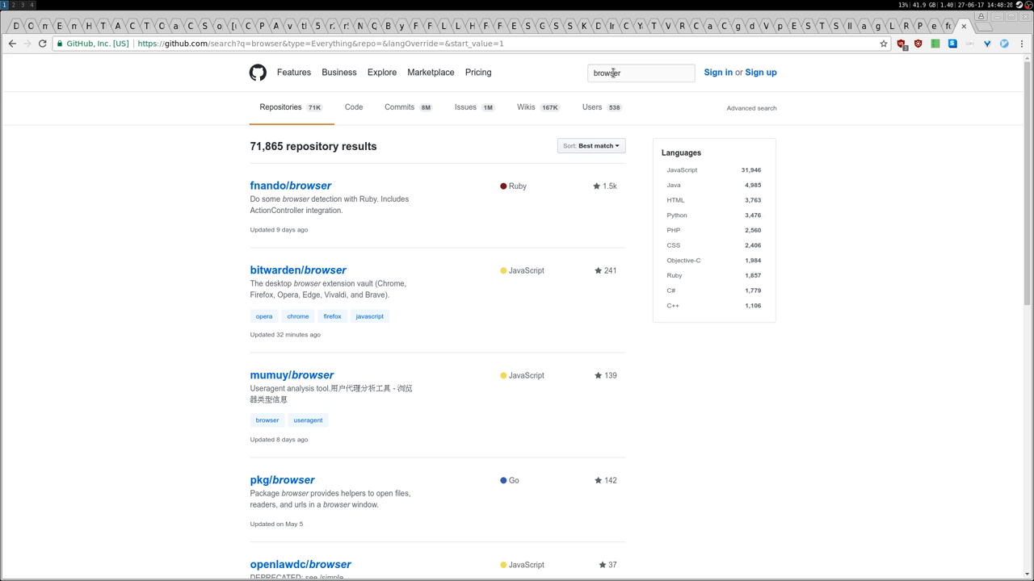
mouse_move(368, 315)
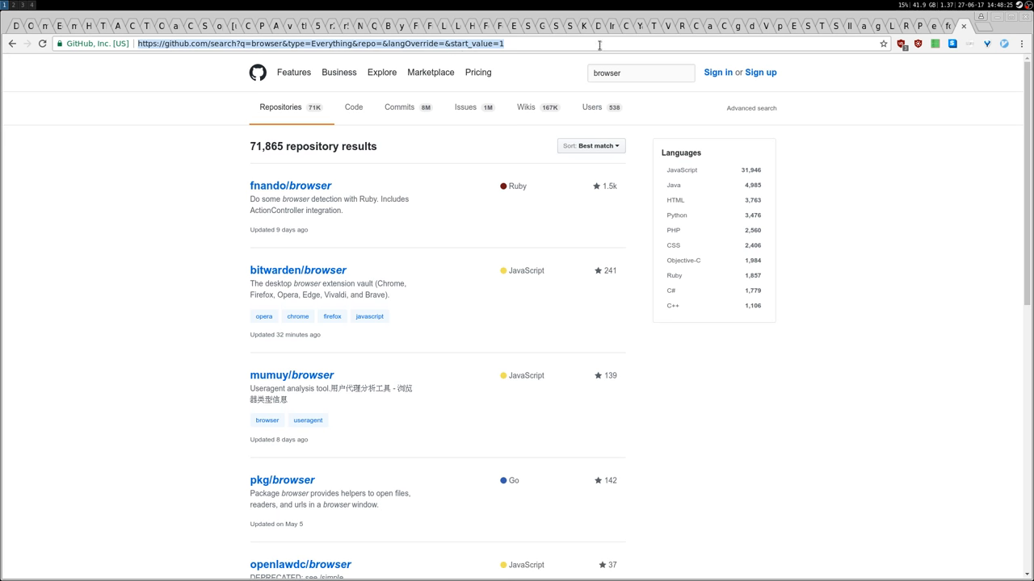
Enter !gh browser in the address bar after reviewing the 71,865 GitHub repository results.
text(!gh browser)
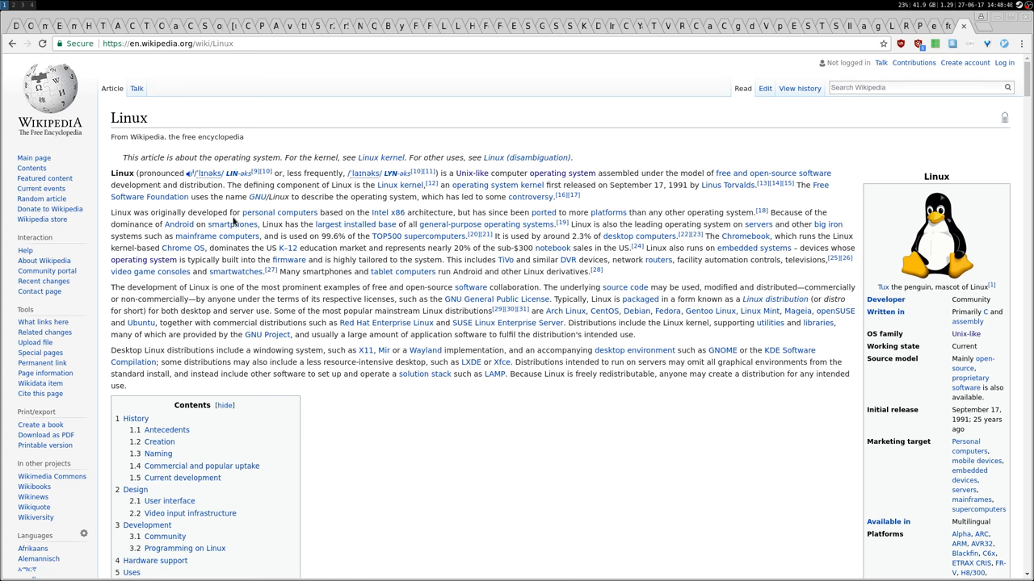
mouse_move(646, 165)
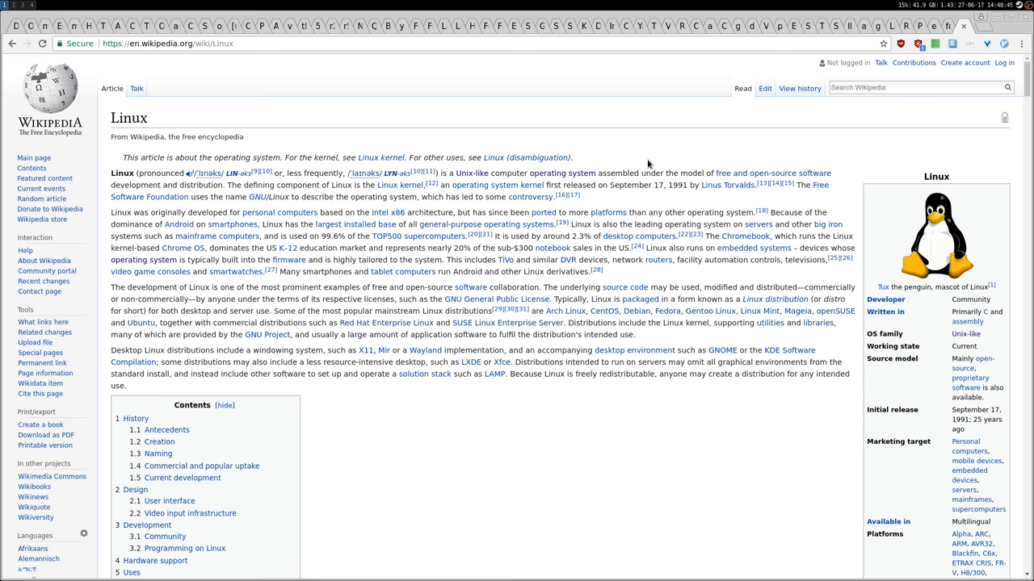
mouse_move(659, 163)
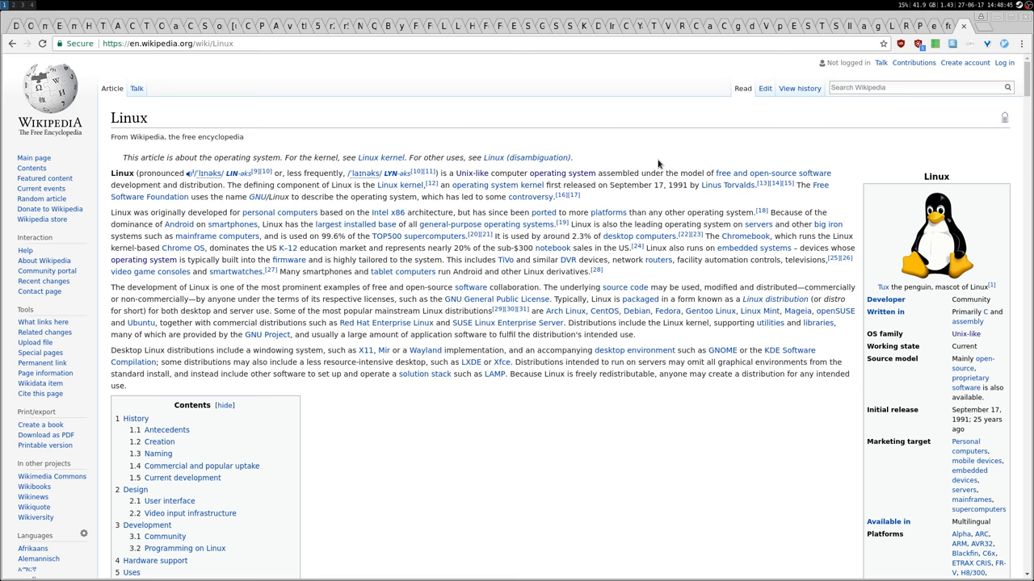
Scroll the Wikipedia Linux article's introduction, contents and infobox.
scroll(down, 3)
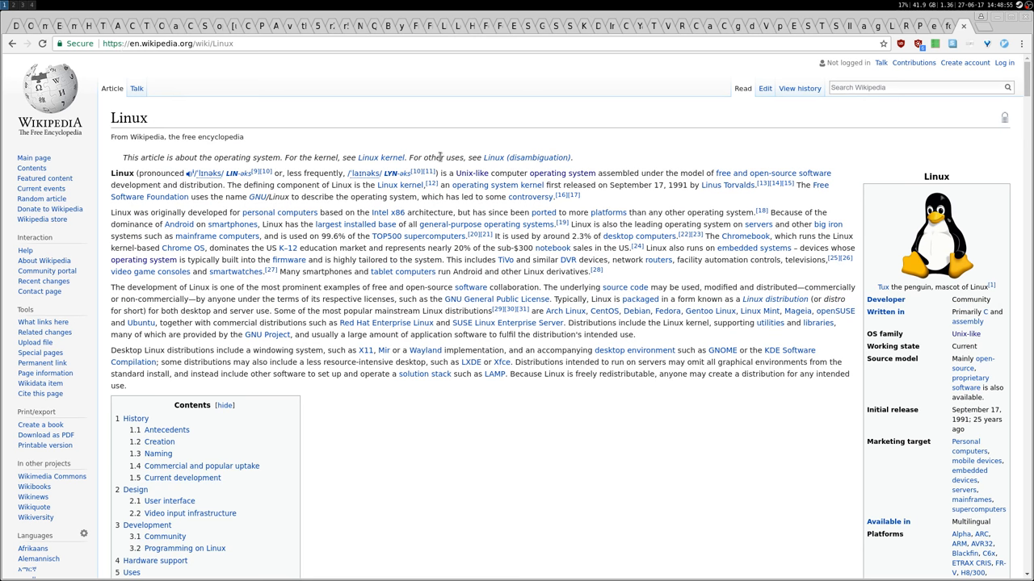
mouse_move(572, 136)
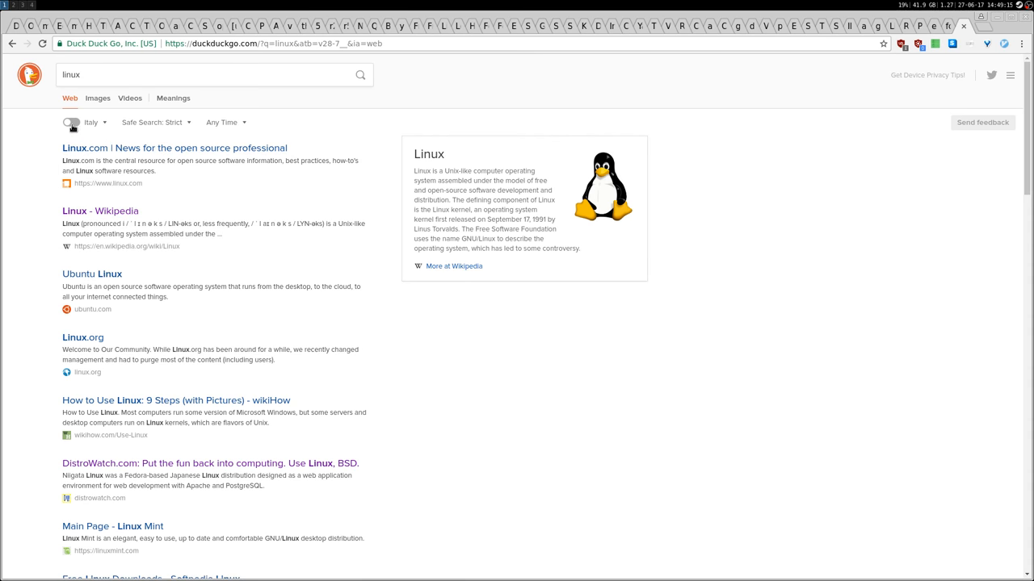
Enable Italy as the region for linux results and scroll the region list past Hong Kong.
click(71, 123)
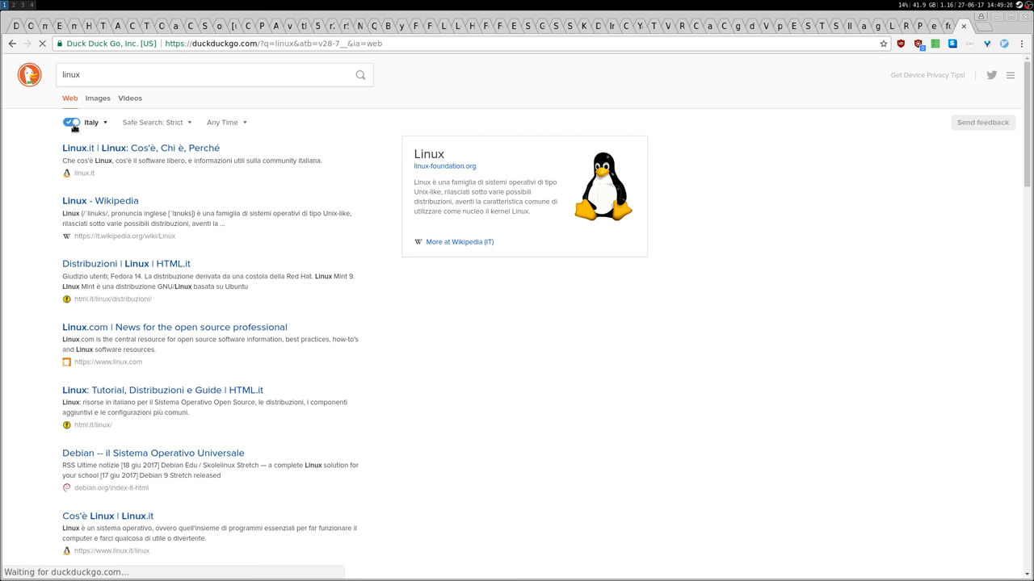
mouse_move(110, 274)
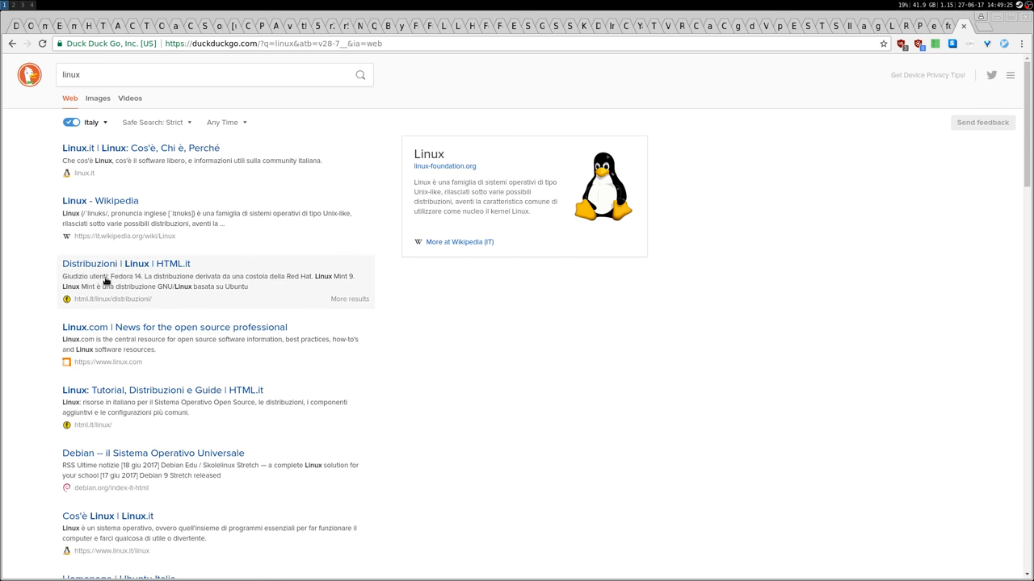
mouse_move(75, 337)
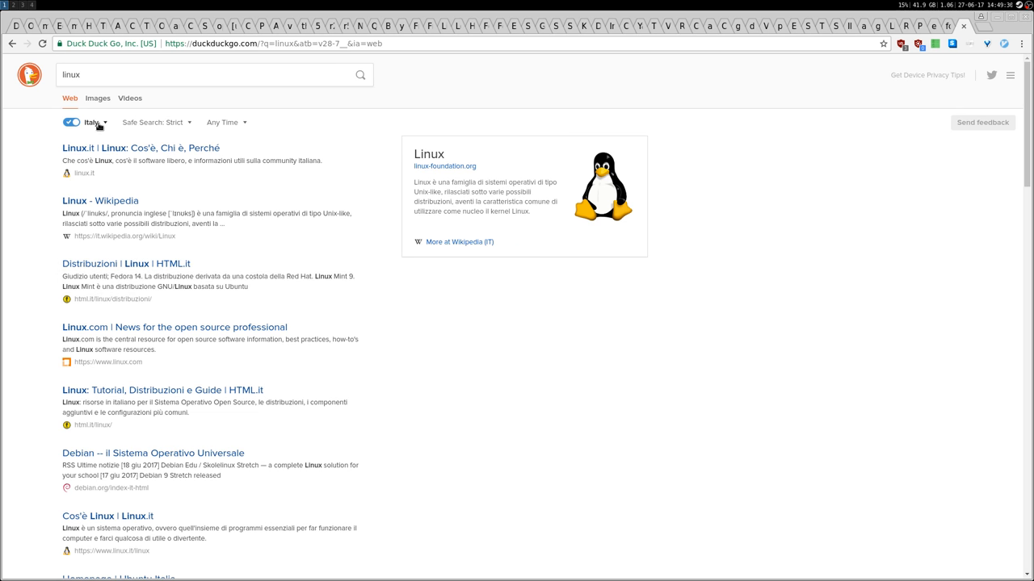
click(91, 123)
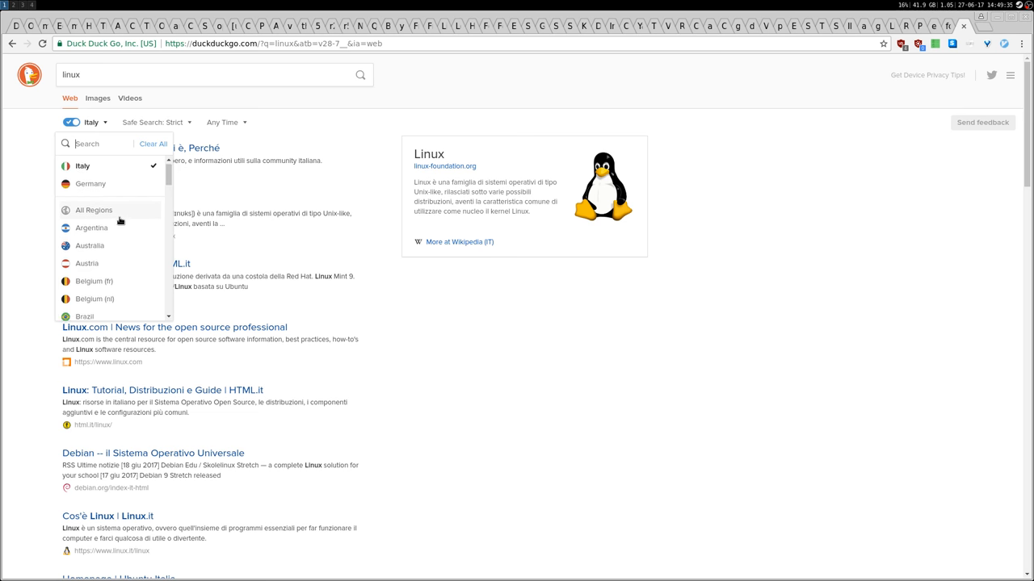
scroll(down, 3)
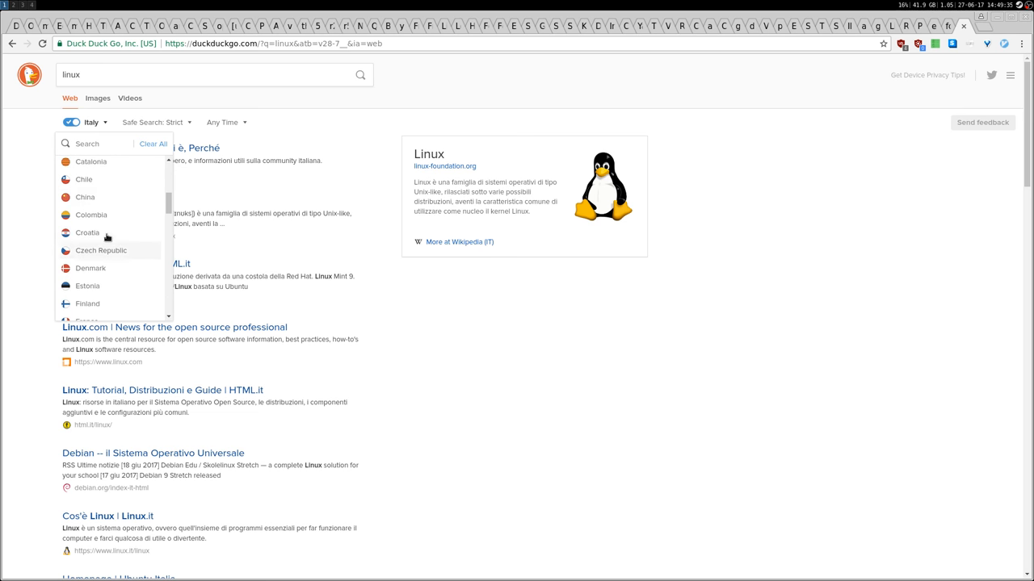
scroll(down, 3)
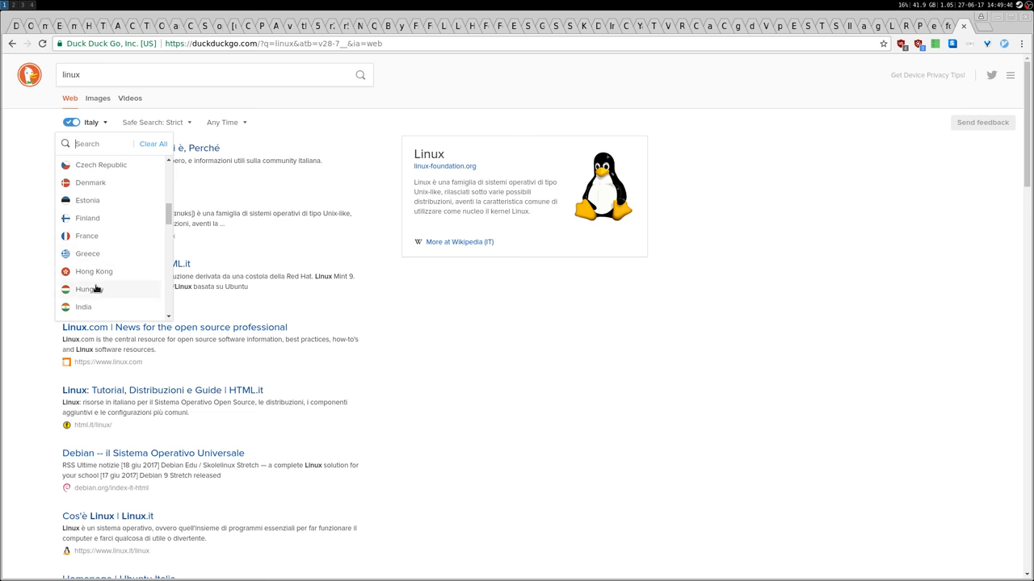